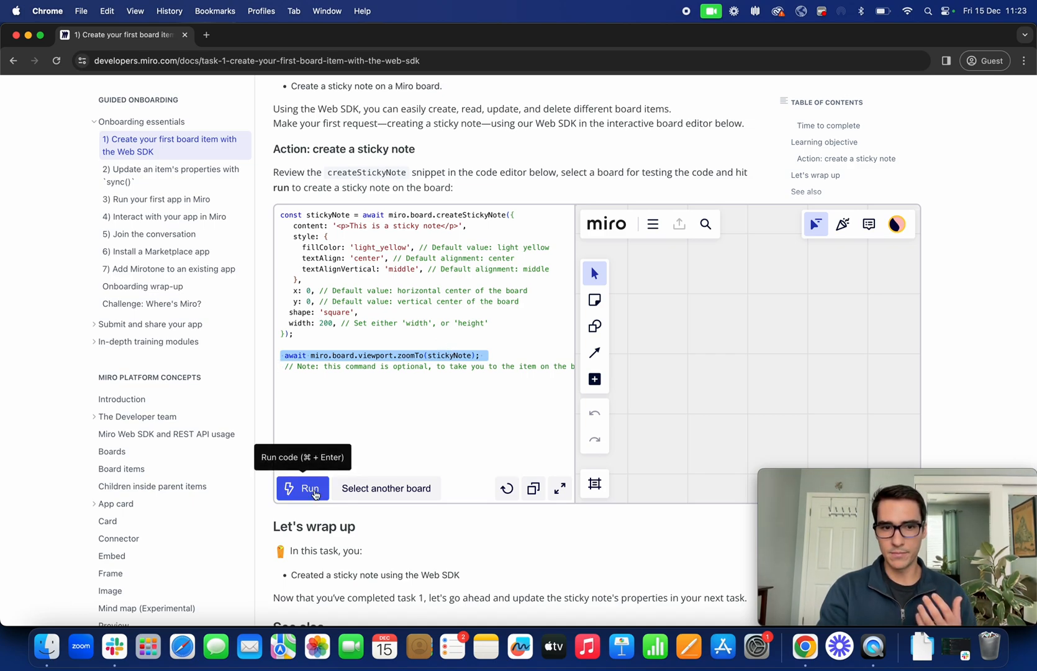
- Run the createStickyNote snippet to place the yellow "This is a sticky note" on the board
{"action": "left_click", "coordinate": [302, 488]}
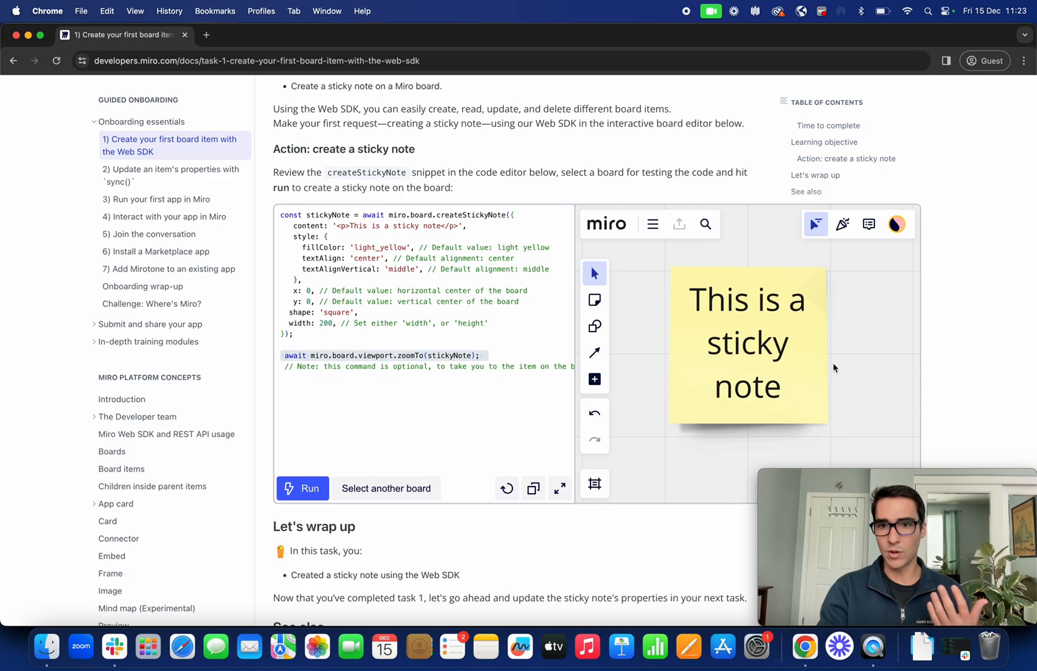
{"action": "mouse_move", "coordinate": [773, 397]}
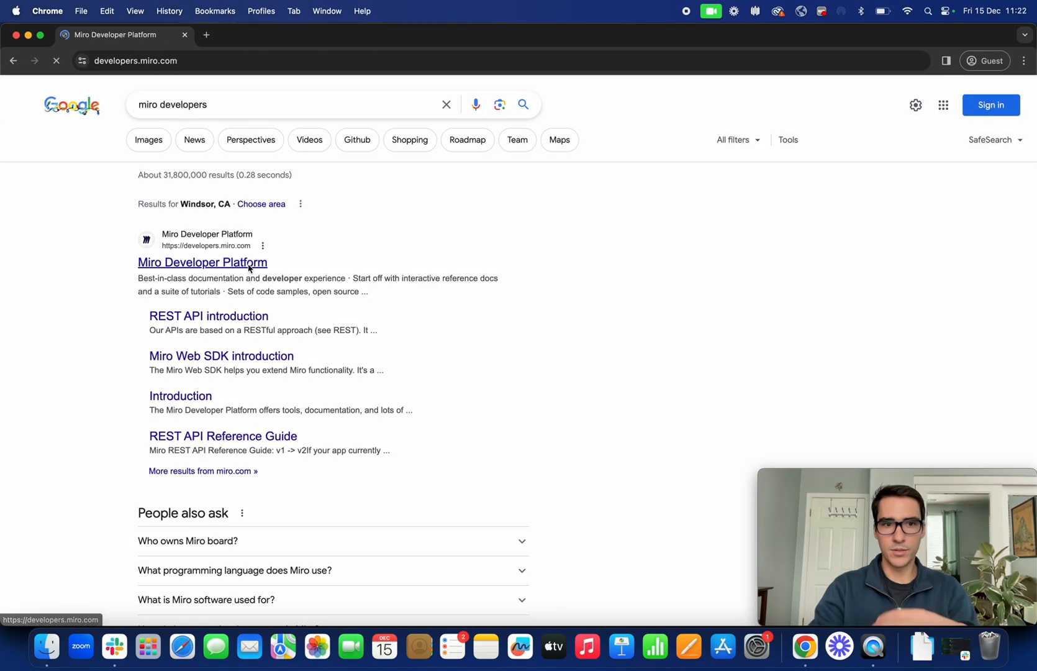
- Open the Miro Developer Platform site from the Google search results
{"action": "left_click", "coordinate": [202, 263]}
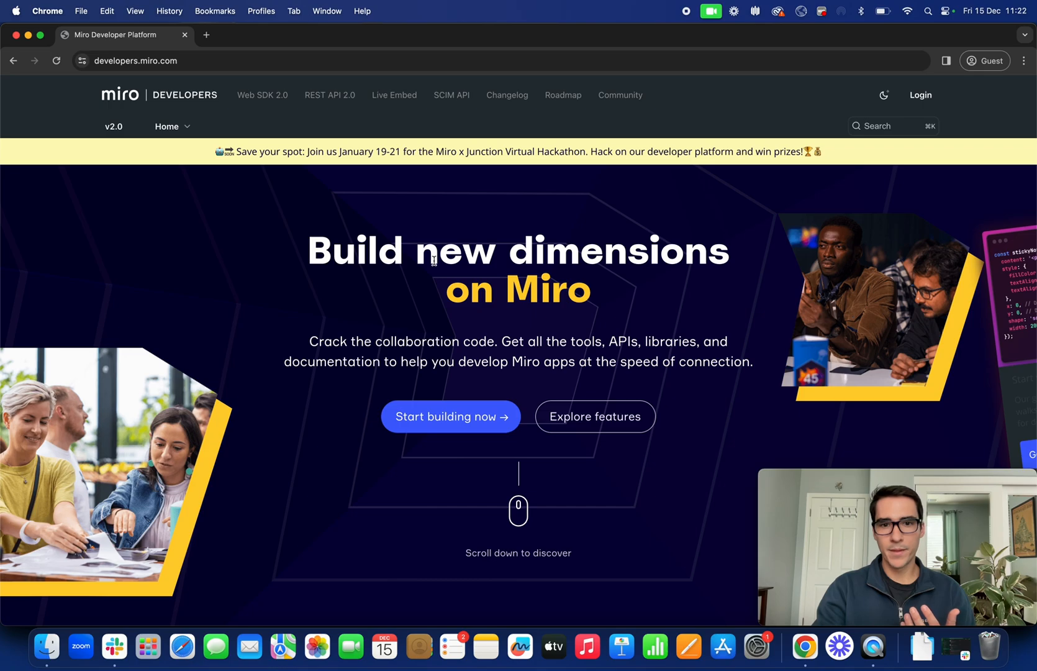
{"action": "mouse_move", "coordinate": [451, 416]}
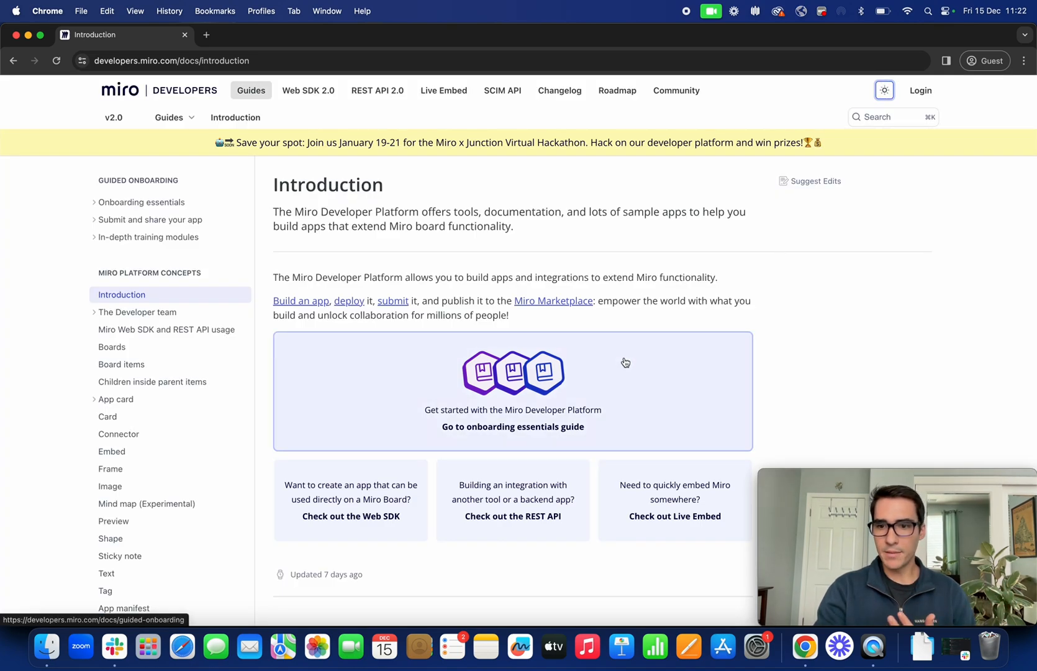
{"action": "mouse_move", "coordinate": [489, 440]}
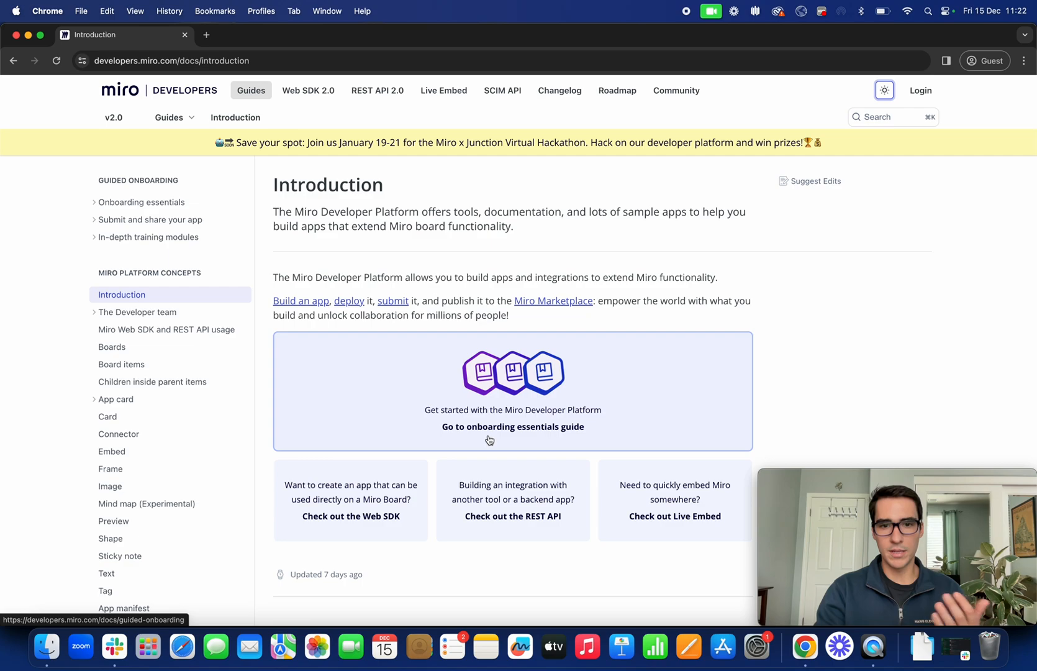
- Reach Task 1, creating your first board item with the Web SDK, via the onboarding essentials guide
{"action": "left_click", "coordinate": [513, 426]}
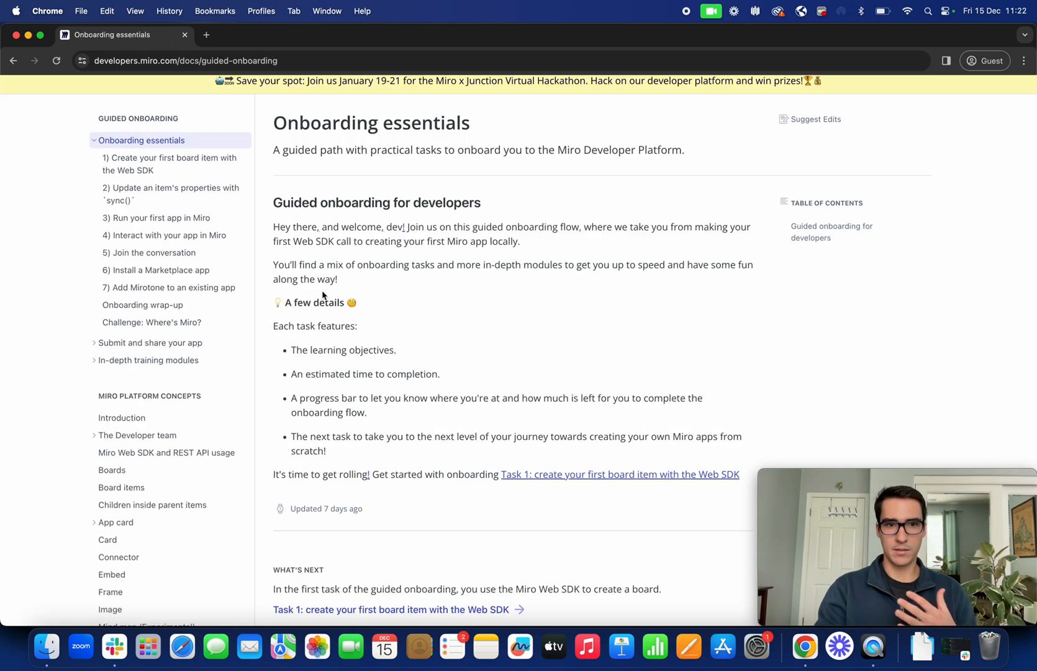
{"action": "mouse_move", "coordinate": [340, 210]}
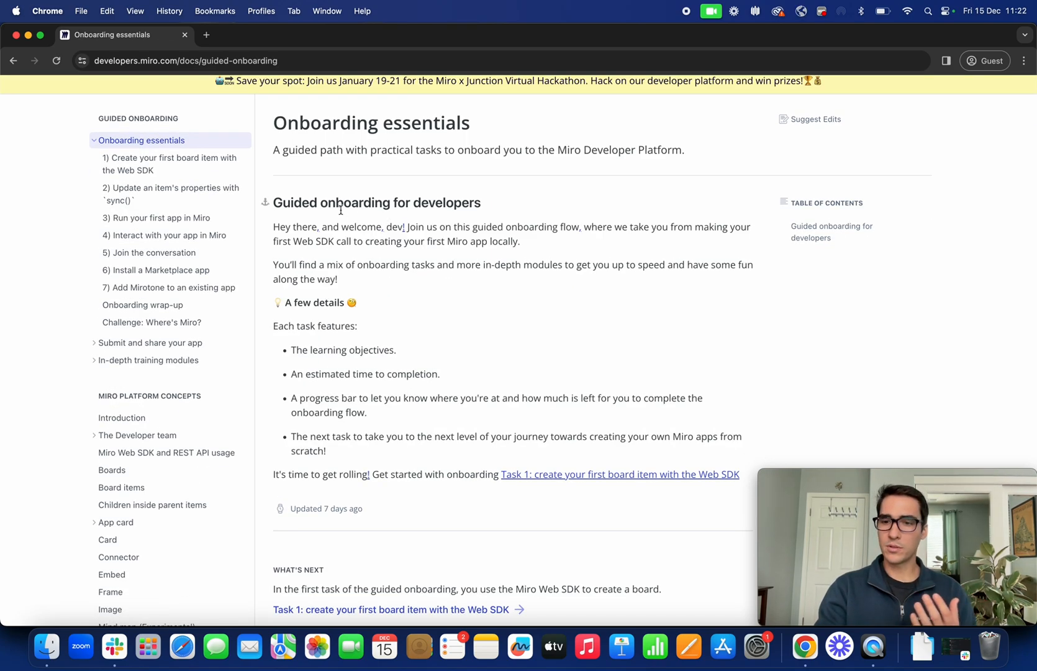
{"action": "mouse_move", "coordinate": [336, 357]}
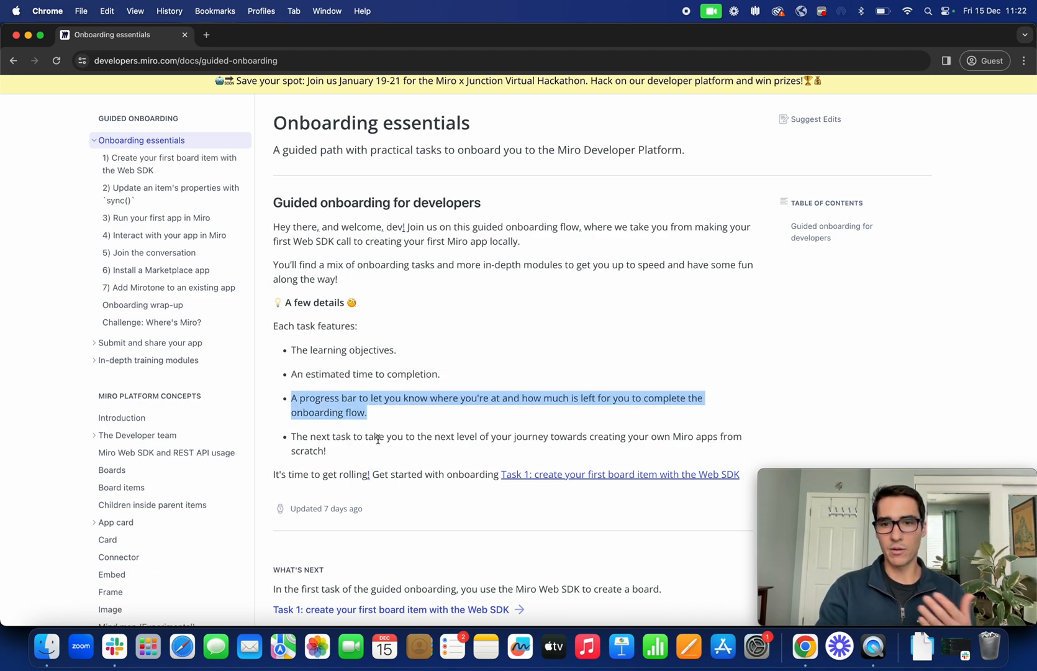
{"action": "left_click", "coordinate": [619, 473]}
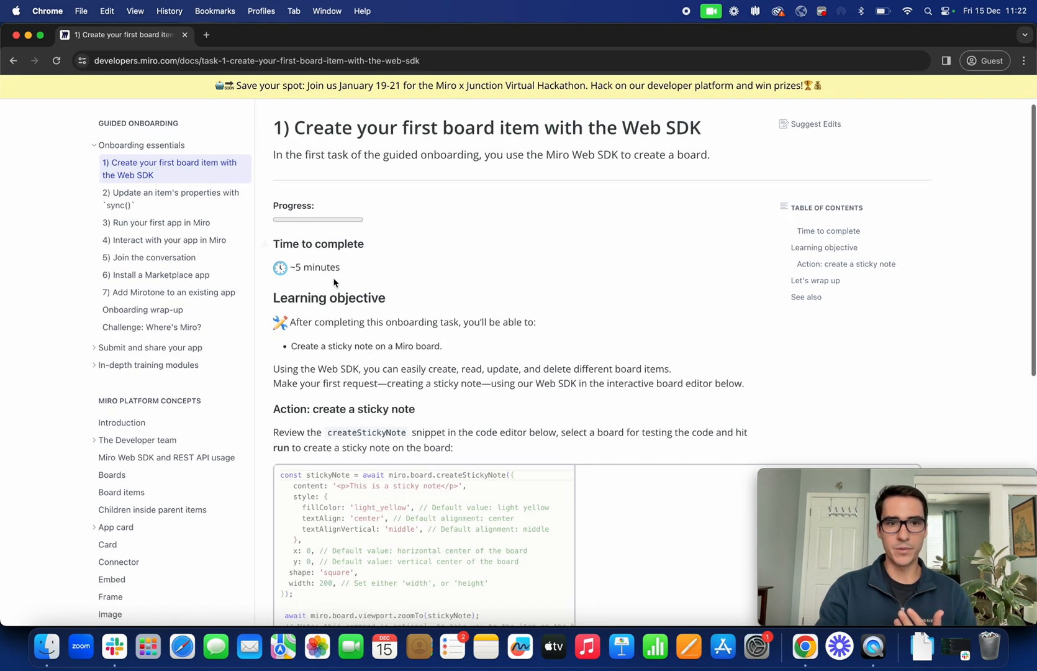
- Highlight the learning objective and move down to the createStickyNote editor's board prompt
{"action": "scroll", "scroll_direction": "down", "scroll_amount": 3}
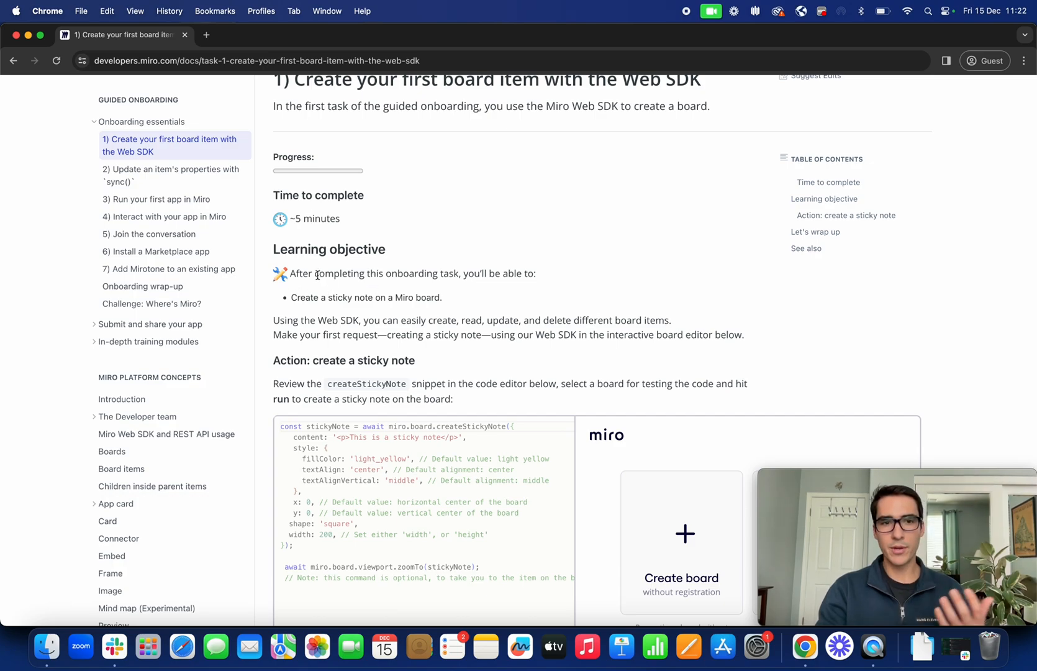
{"action": "double_click", "coordinate": [365, 297]}
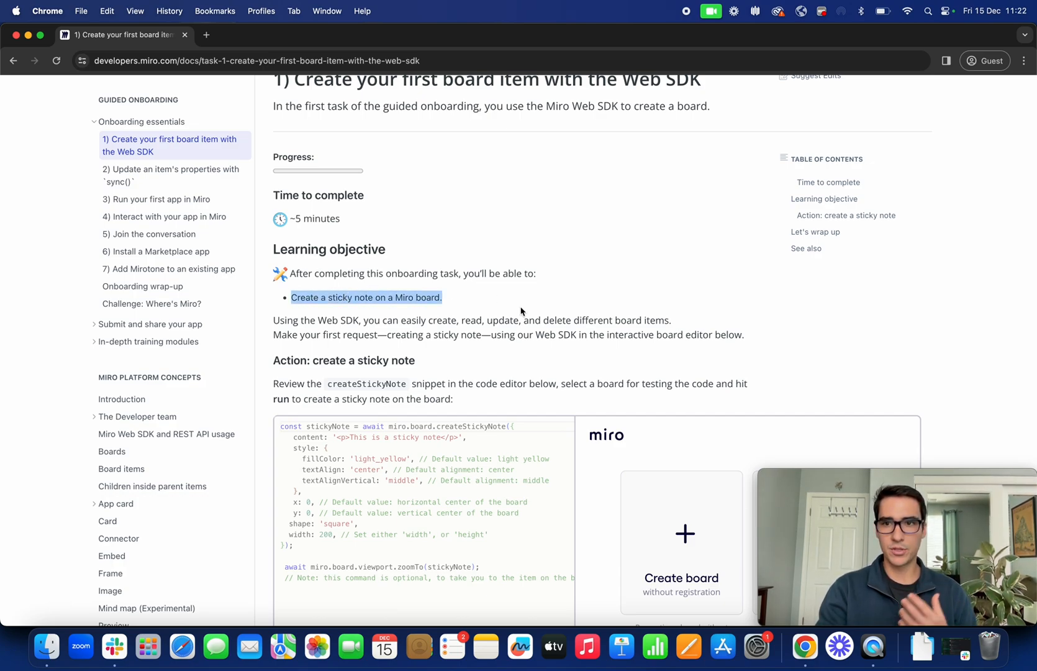
{"action": "scroll", "scroll_direction": "down", "scroll_amount": 3}
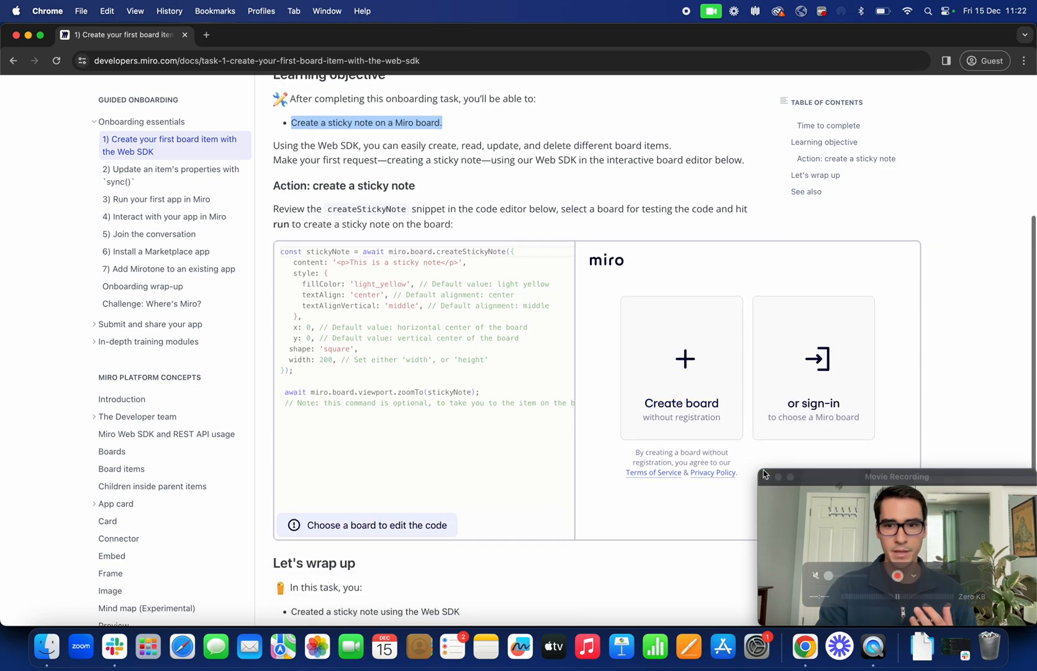
{"action": "scroll", "scroll_direction": "down", "scroll_amount": 3}
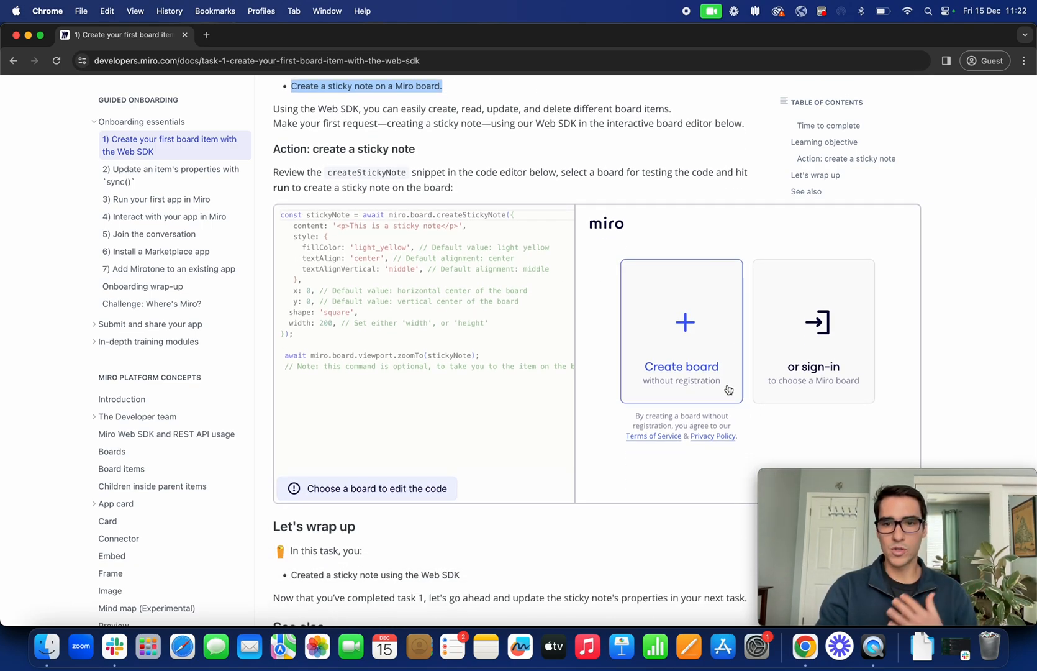
{"action": "mouse_move", "coordinate": [655, 389]}
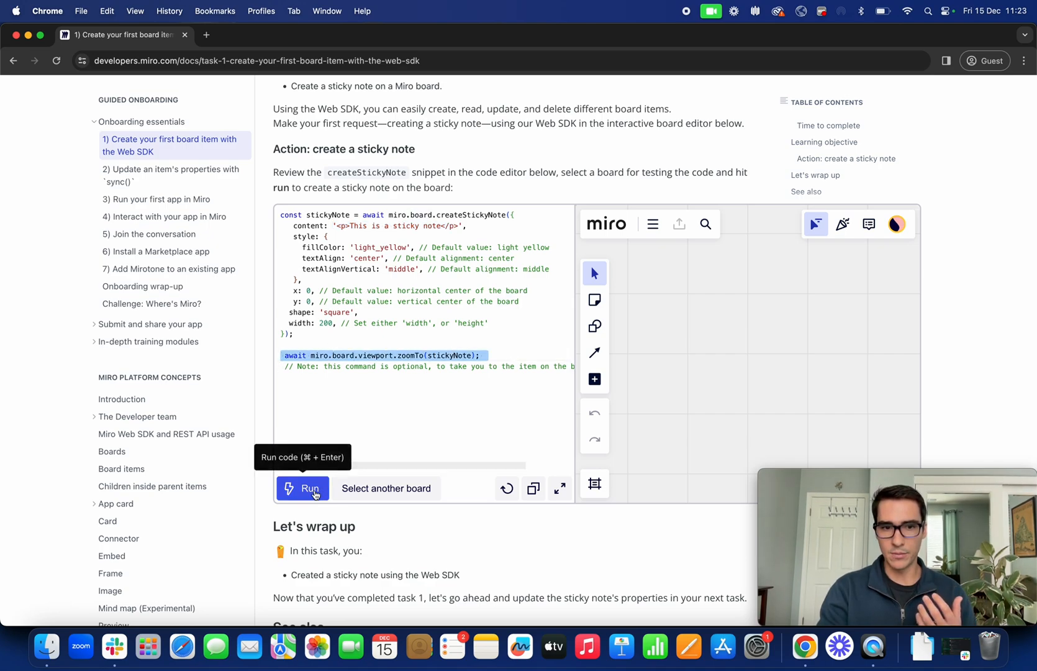
- Run the sticky-note snippet, then complete task 1 and continue to task 2 on sync()
{"action": "left_click", "coordinate": [302, 488]}
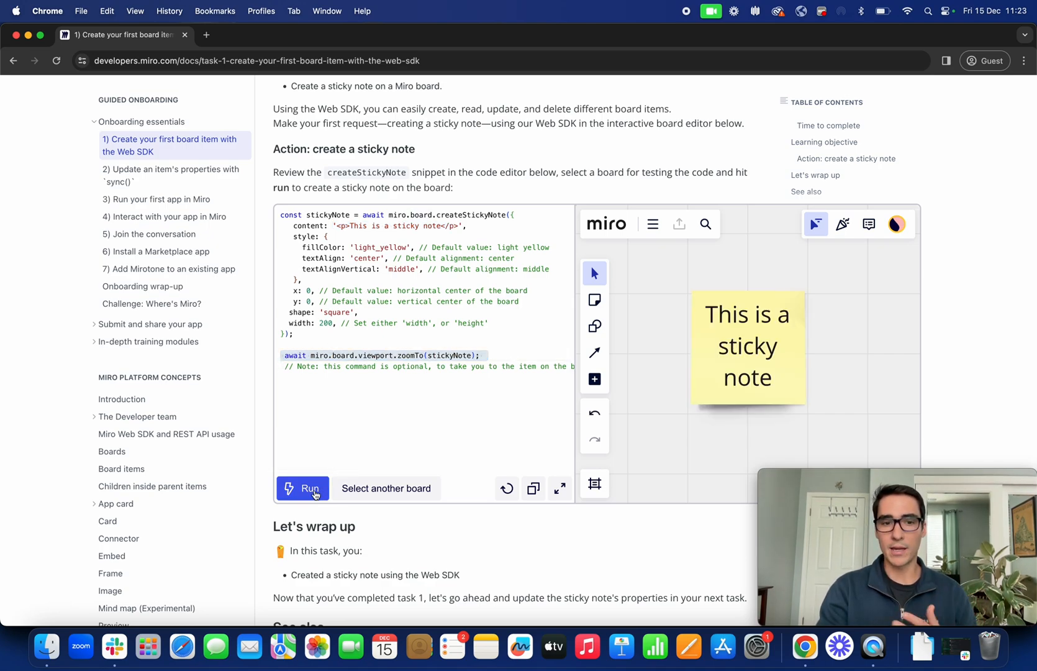
{"action": "left_click", "coordinate": [301, 489]}
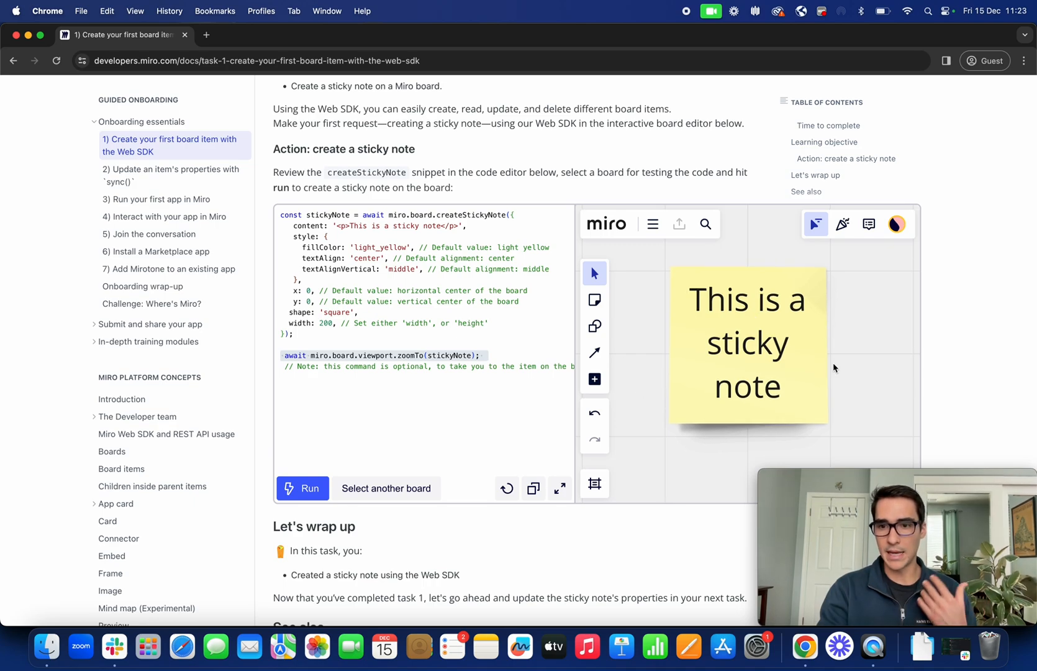
{"action": "mouse_move", "coordinate": [774, 397]}
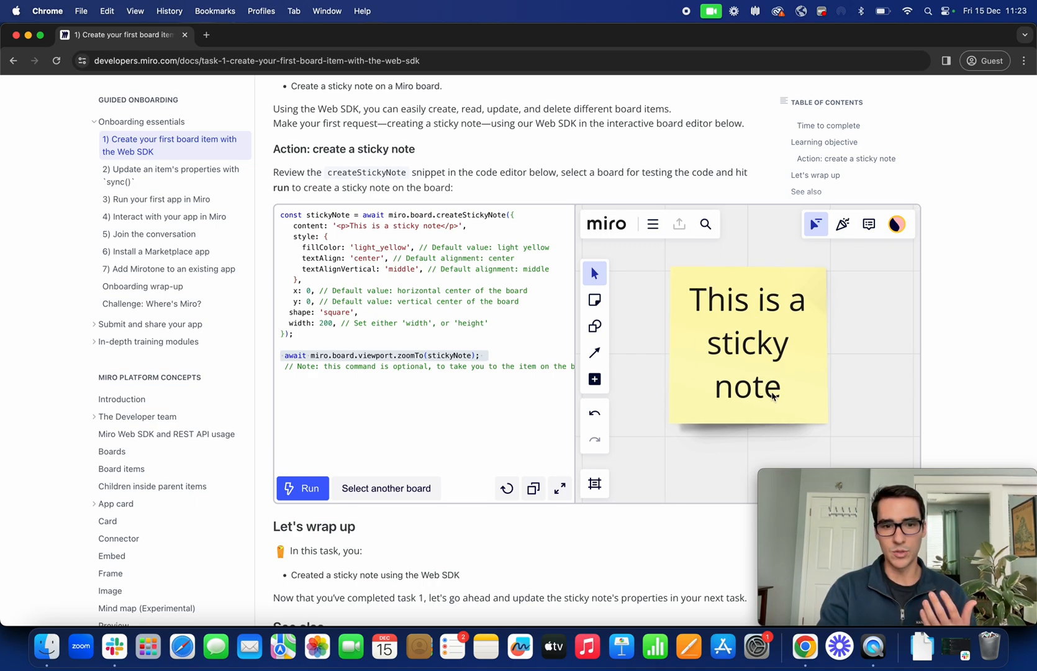
{"action": "scroll", "scroll_direction": "down", "scroll_amount": 3}
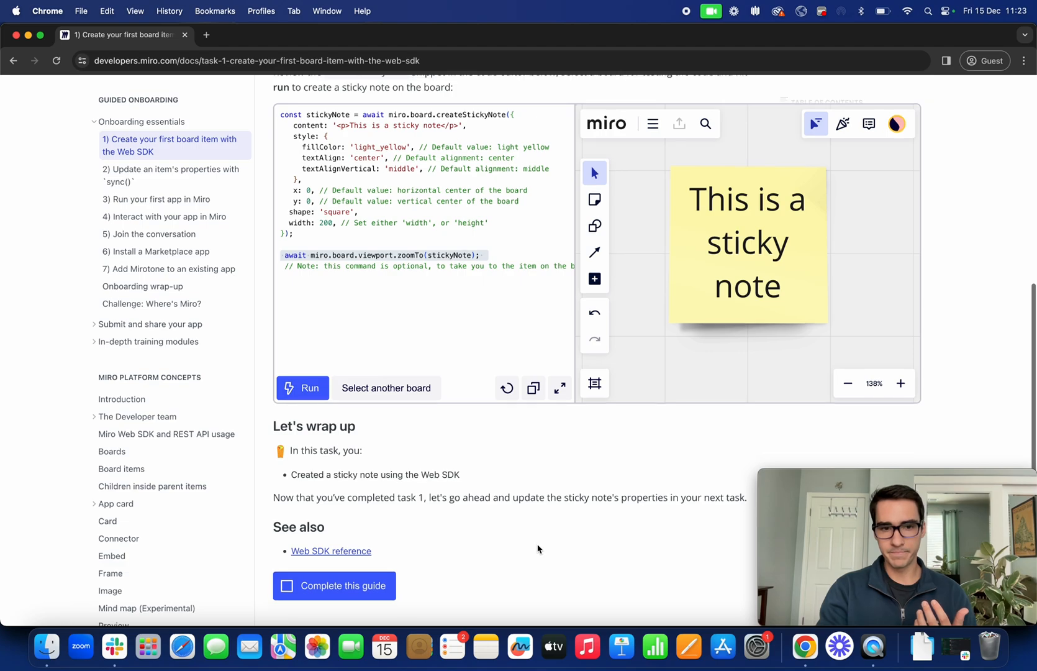
{"action": "left_click", "coordinate": [170, 178]}
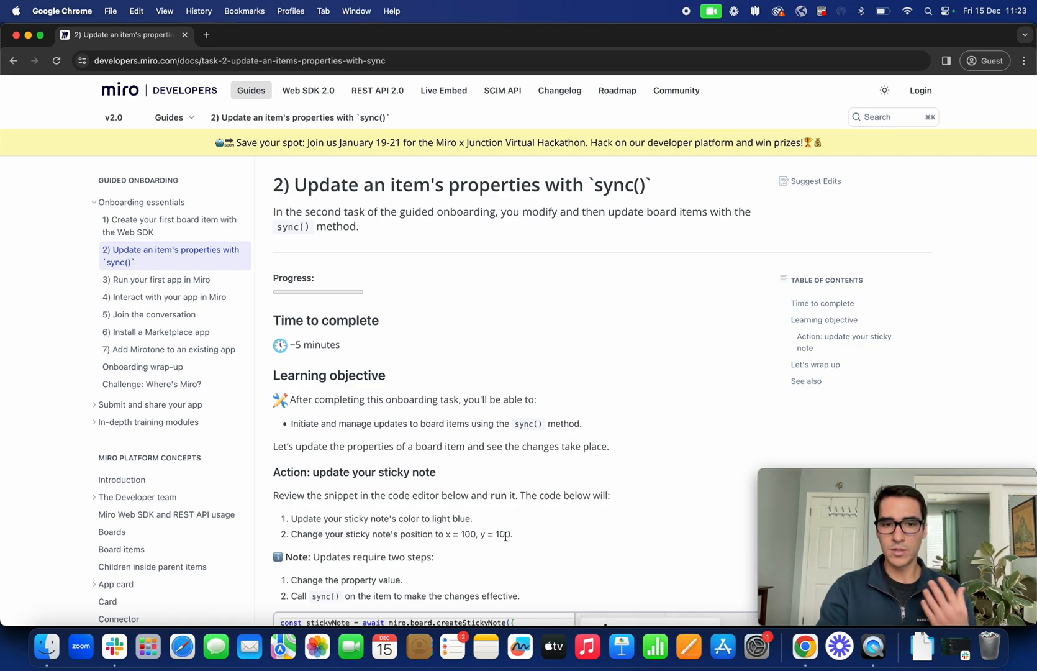
{"action": "scroll", "scroll_direction": "down", "scroll_amount": 3}
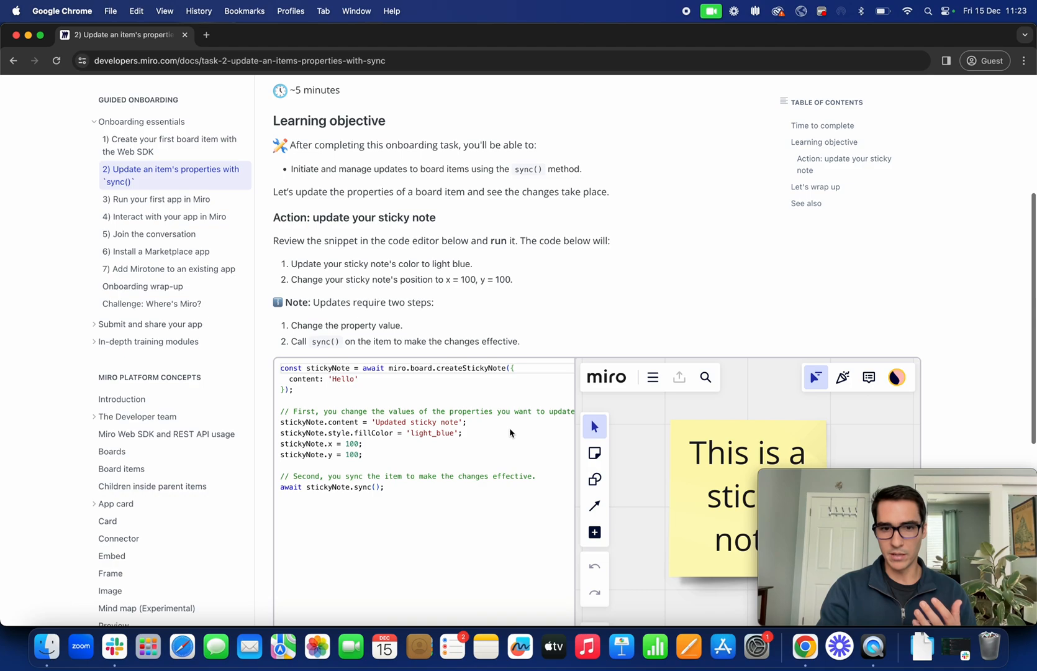
{"action": "scroll", "scroll_direction": "down", "scroll_amount": 3}
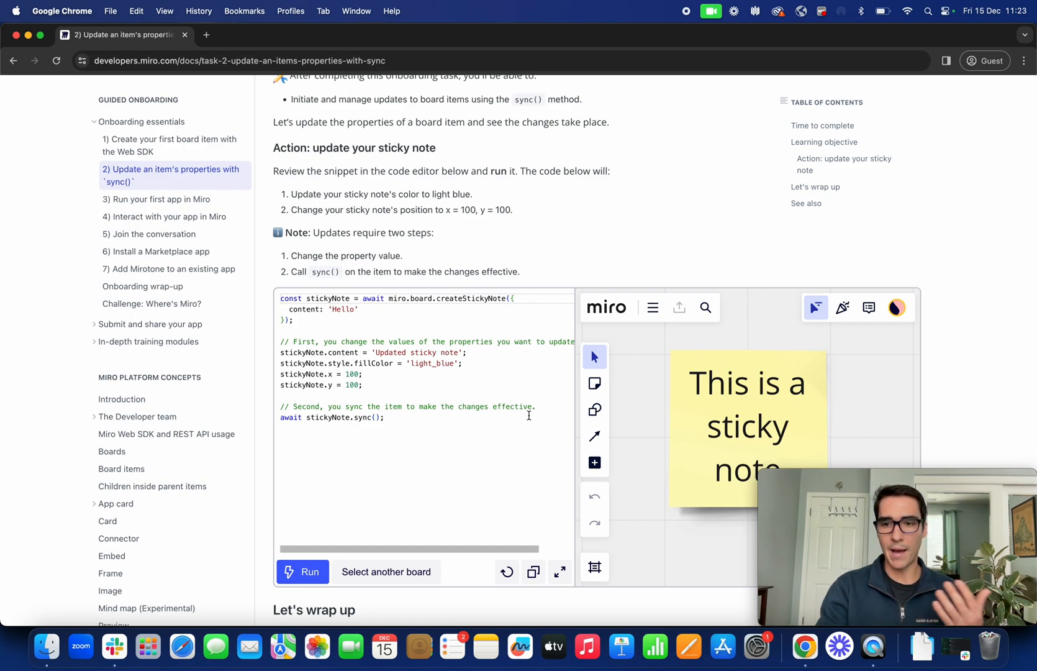
{"action": "mouse_move", "coordinate": [143, 314]}
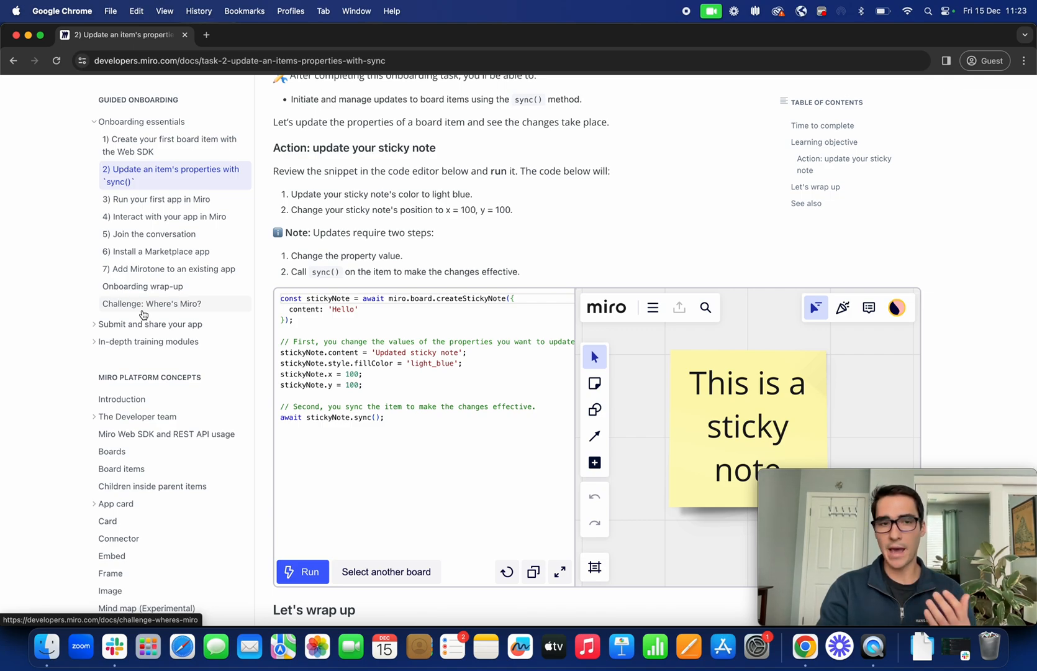
- Open the Where's Miro? challenge and reach its embedded scavenger-hunt code editor
{"action": "left_click", "coordinate": [151, 303]}
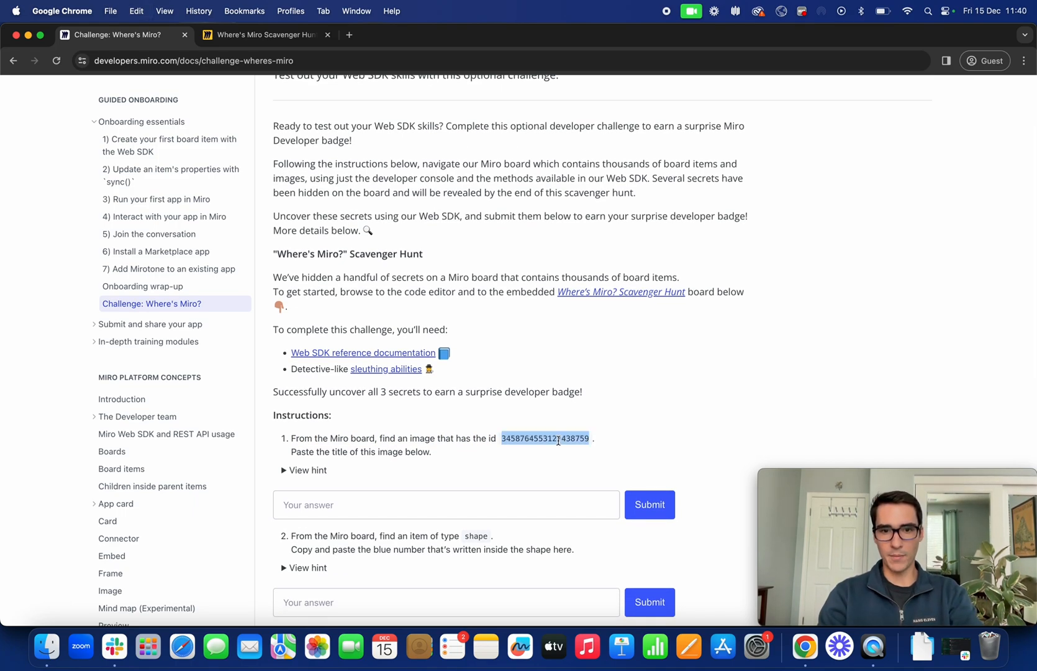
{"action": "scroll", "scroll_direction": "down", "scroll_amount": 3}
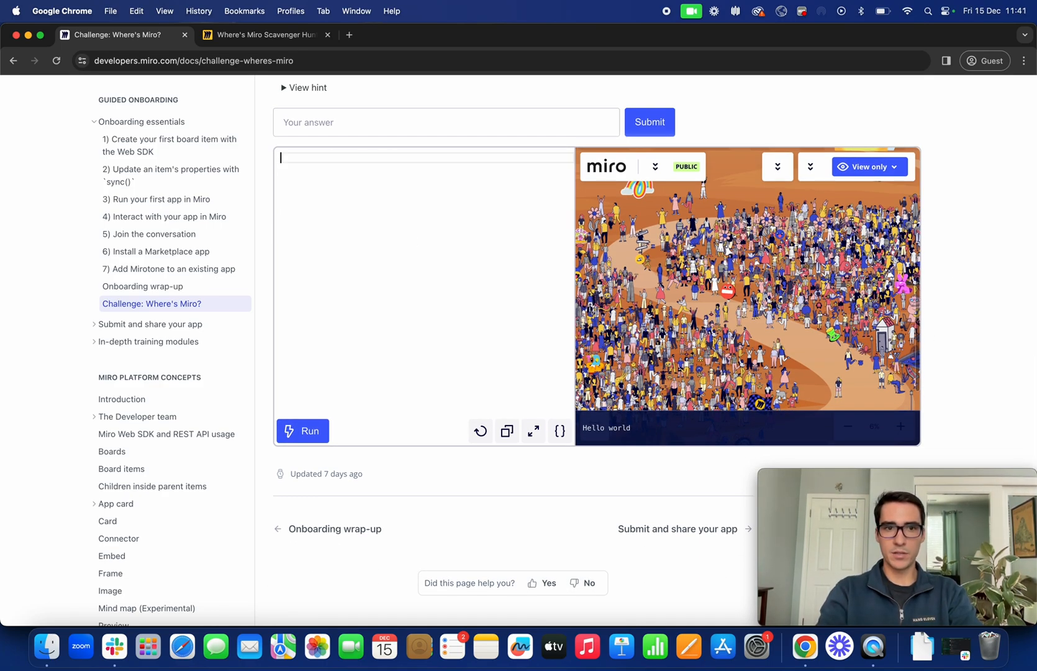
{"action": "type", "text": "let img"}
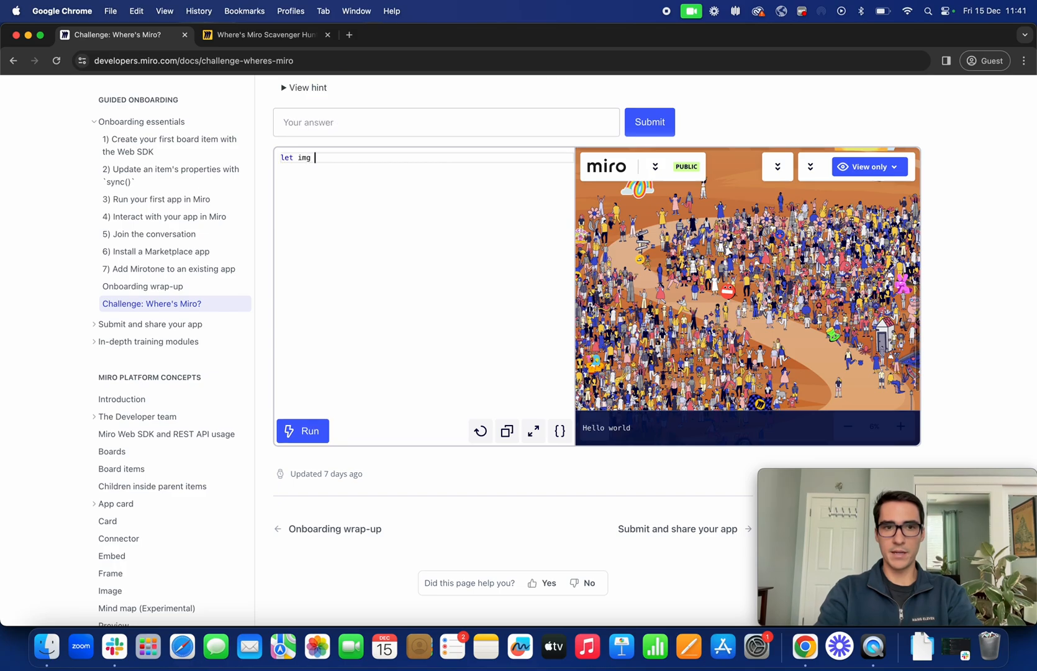
{"action": "type", "text": "= await miro."}
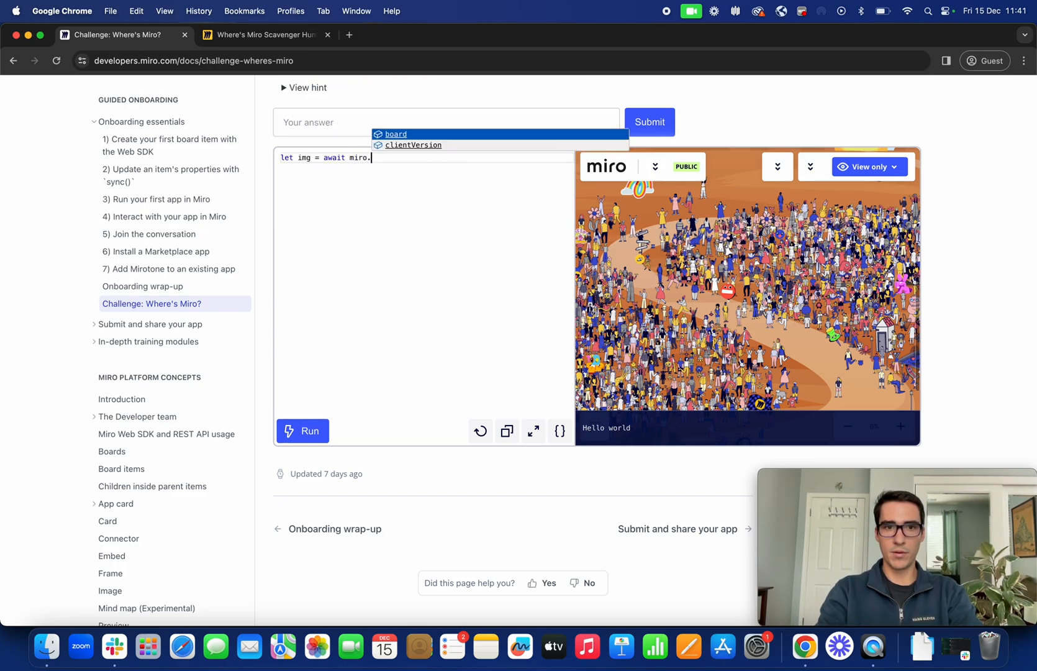
{"action": "type", "text": "board.getById"}
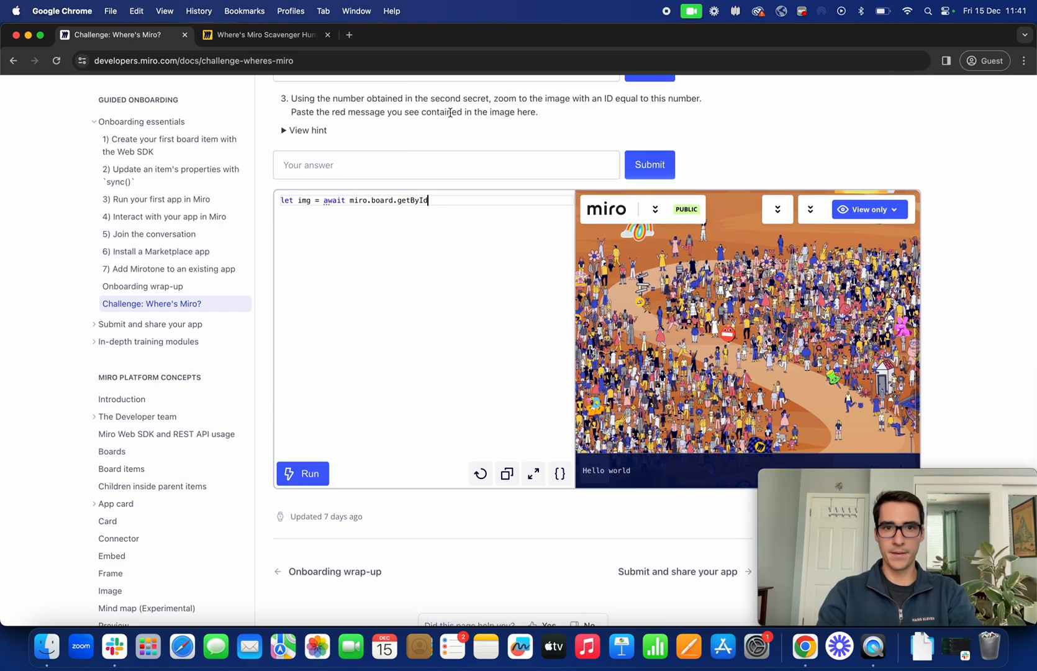
{"action": "type", "text": "('3458764553127438759')"}
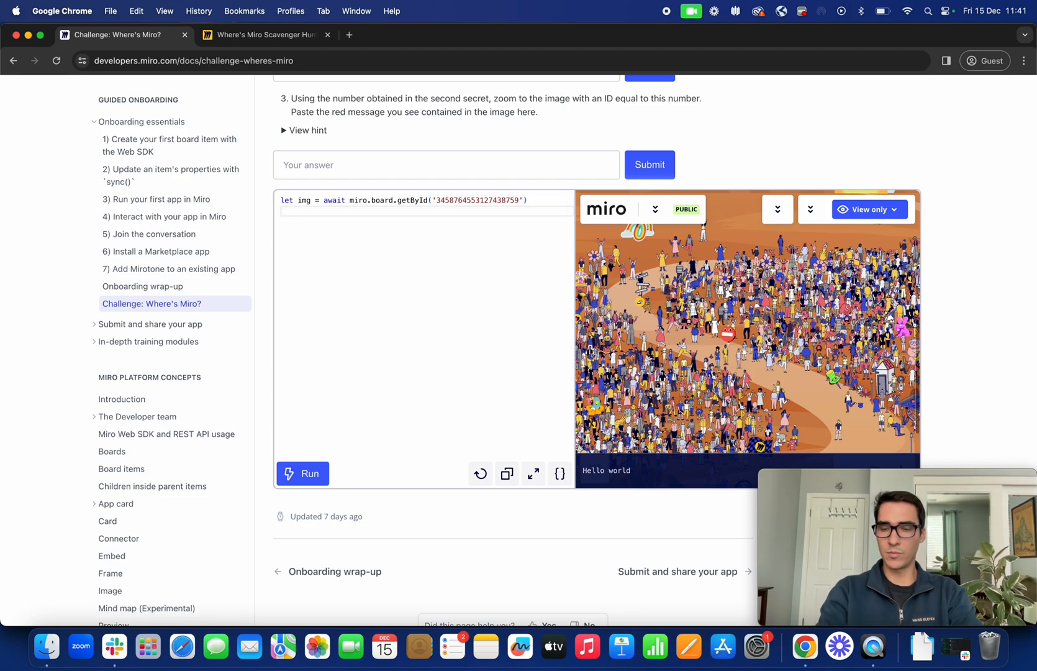
{"action": "type", "text": "await"}
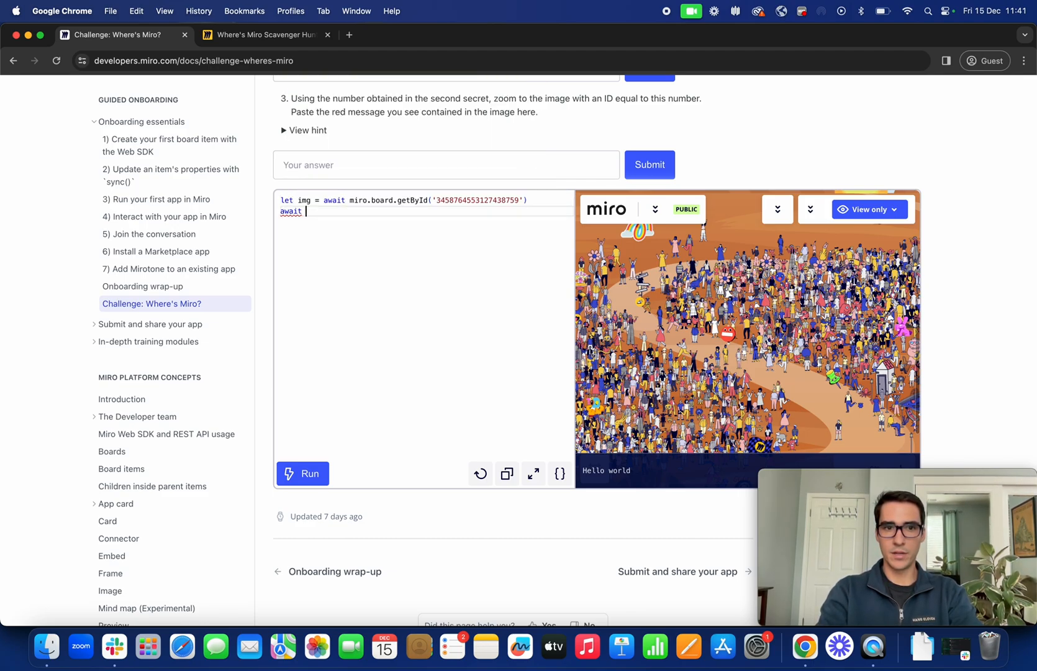
{"action": "type", "text": "miro.board.viewport.zoomTo(img"}
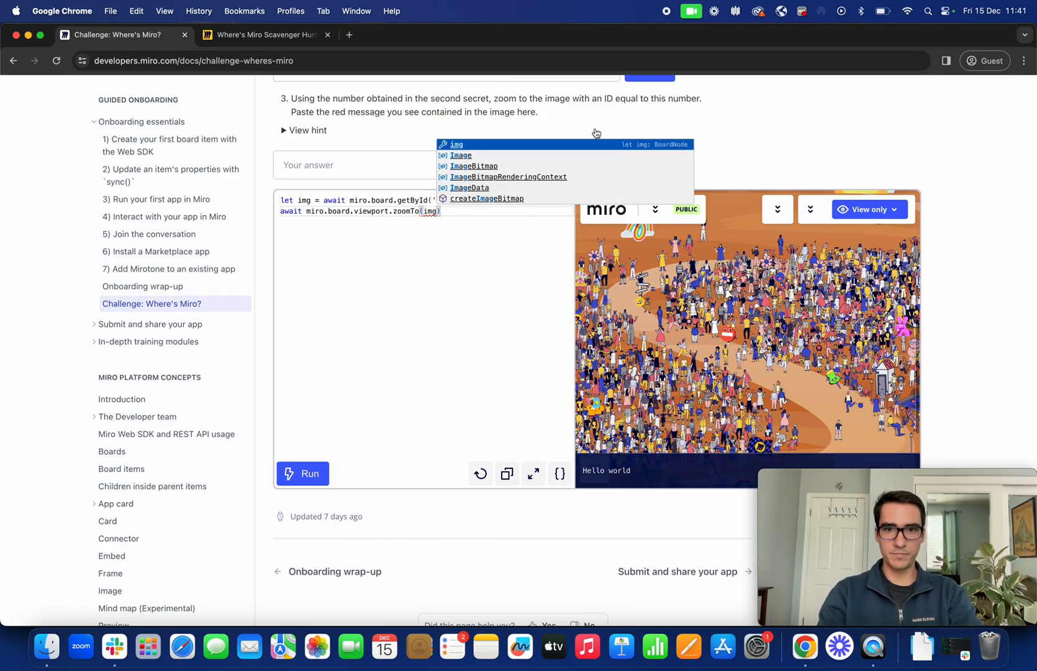
{"action": "left_click", "coordinate": [302, 472]}
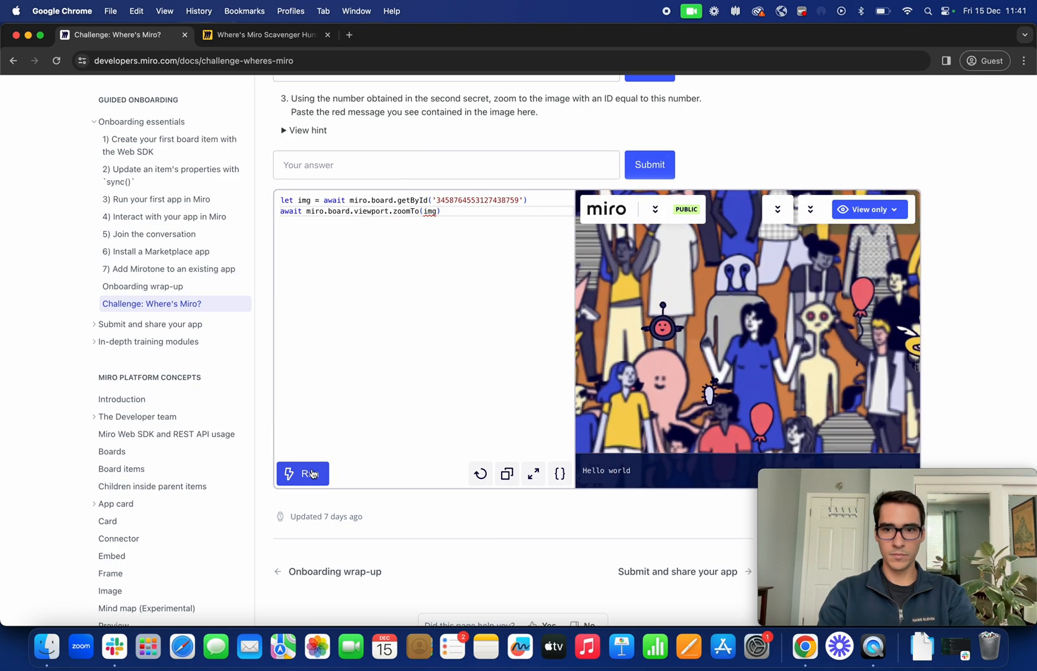
- Add console.log(img) and rerun the code to log the image
{"action": "left_click", "coordinate": [302, 473]}
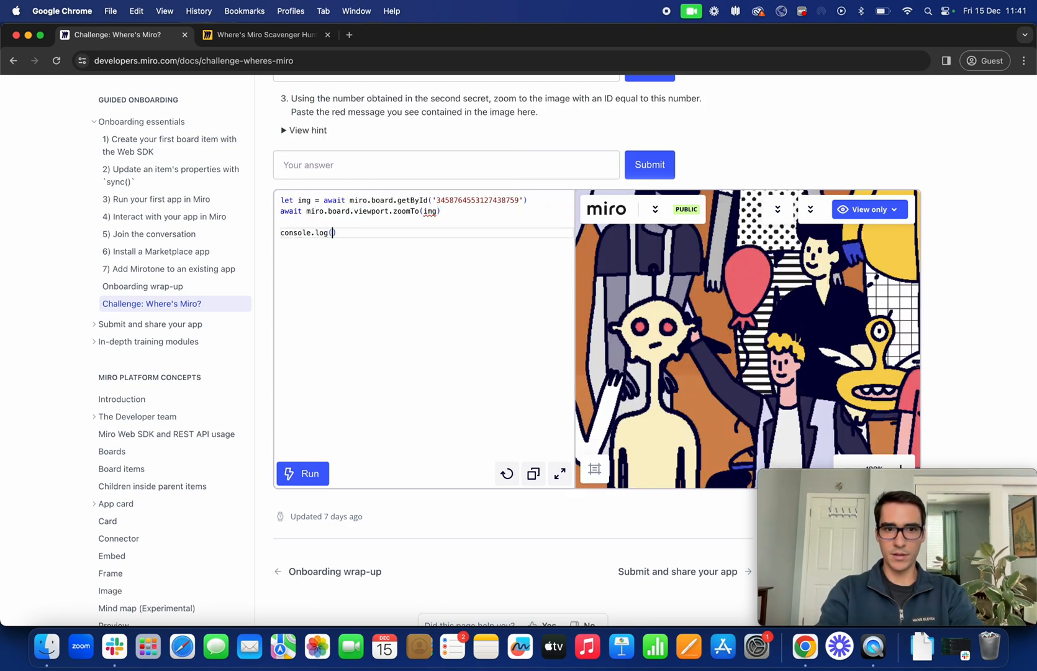
{"action": "type", "text": "img"}
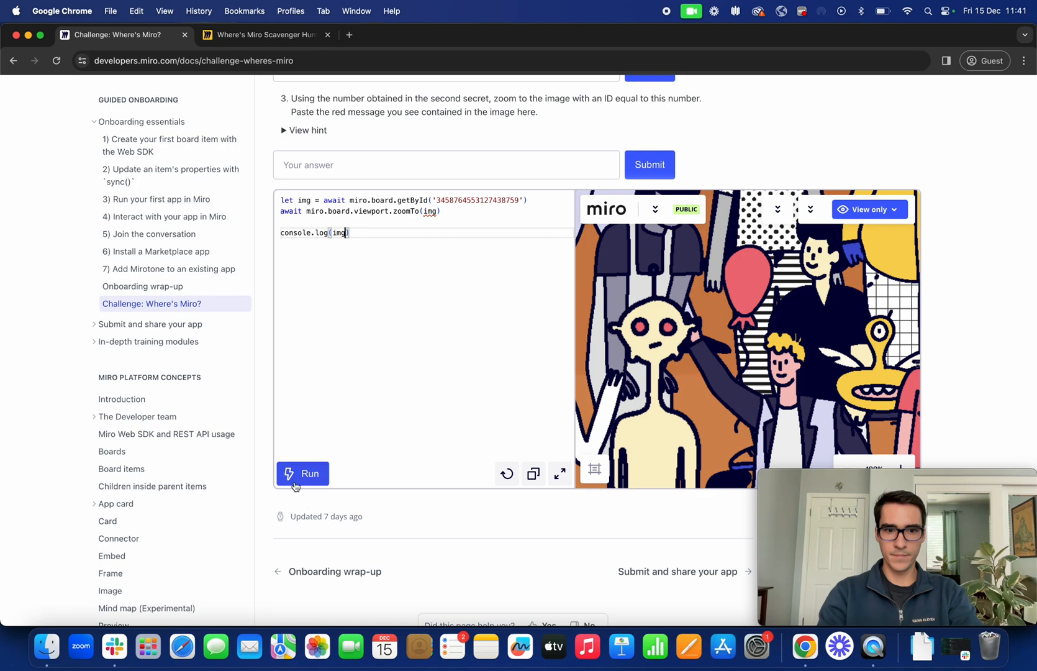
{"action": "left_click", "coordinate": [302, 474]}
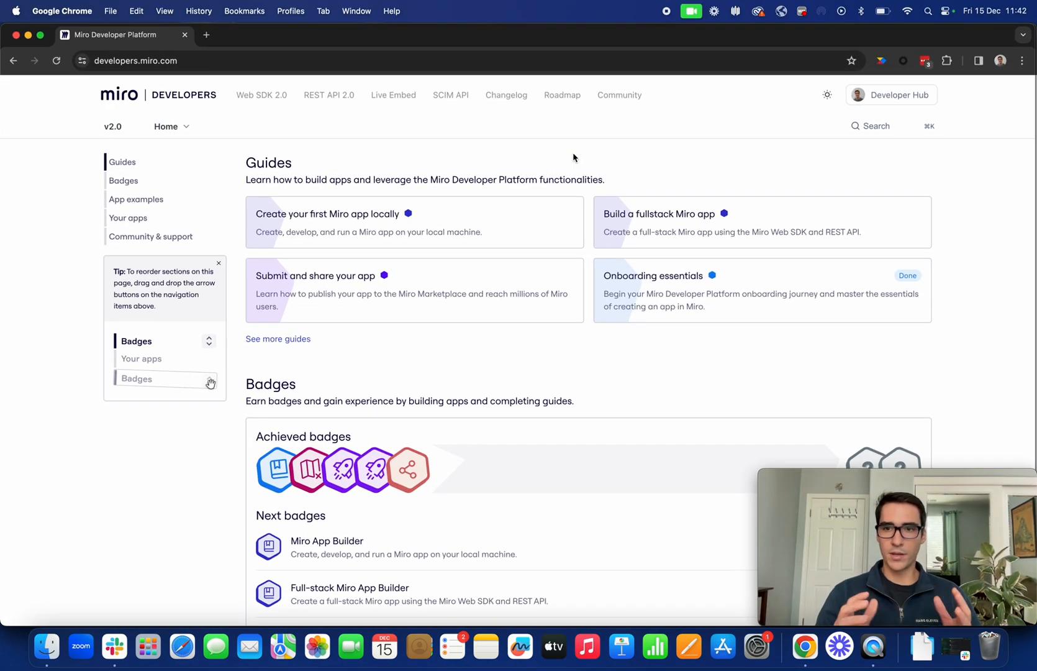
{"action": "mouse_move", "coordinate": [518, 367]}
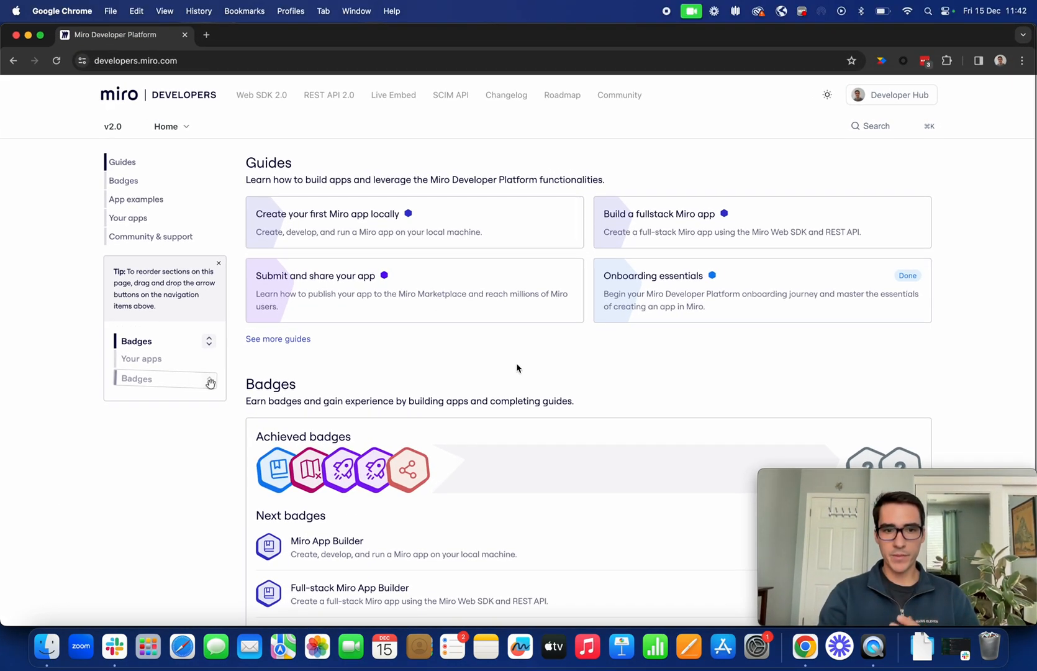
{"action": "mouse_move", "coordinate": [309, 470]}
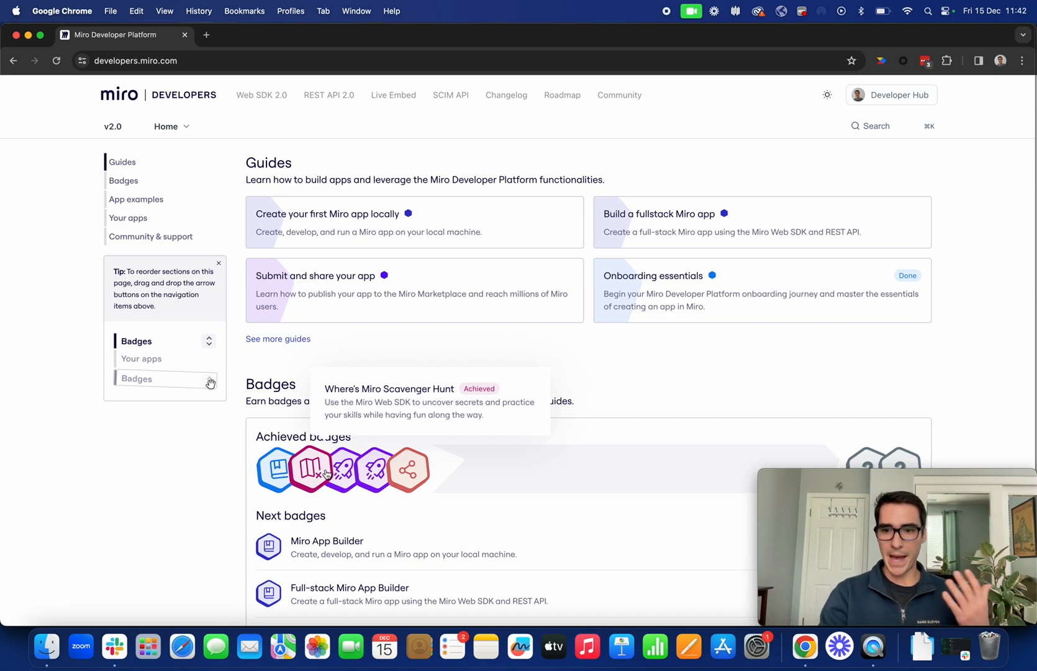
{"action": "mouse_move", "coordinate": [343, 471]}
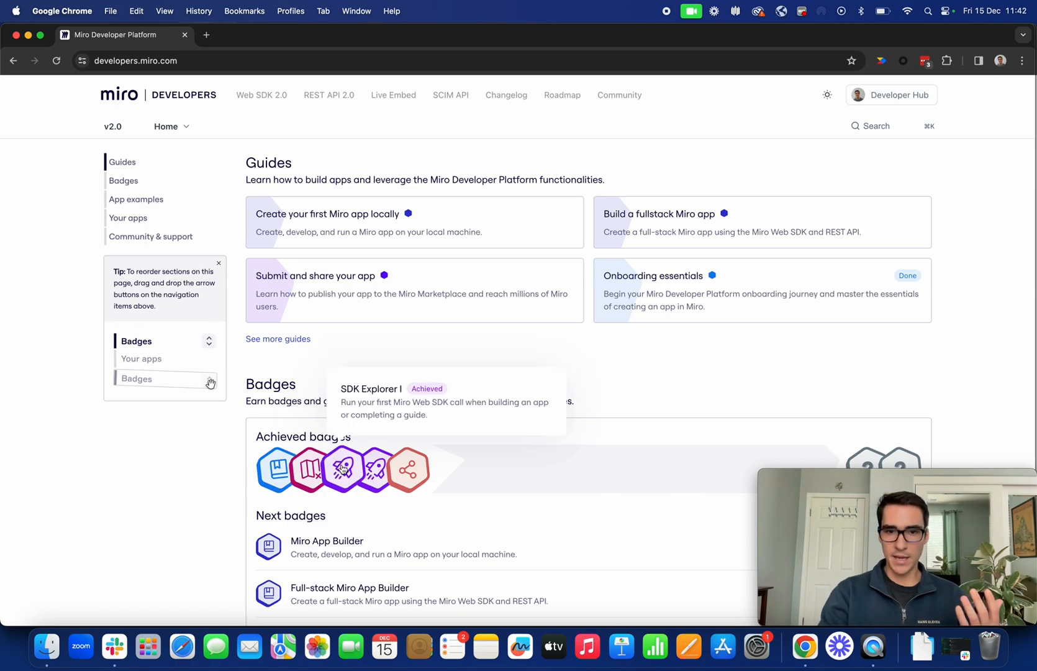
{"action": "mouse_move", "coordinate": [408, 470]}
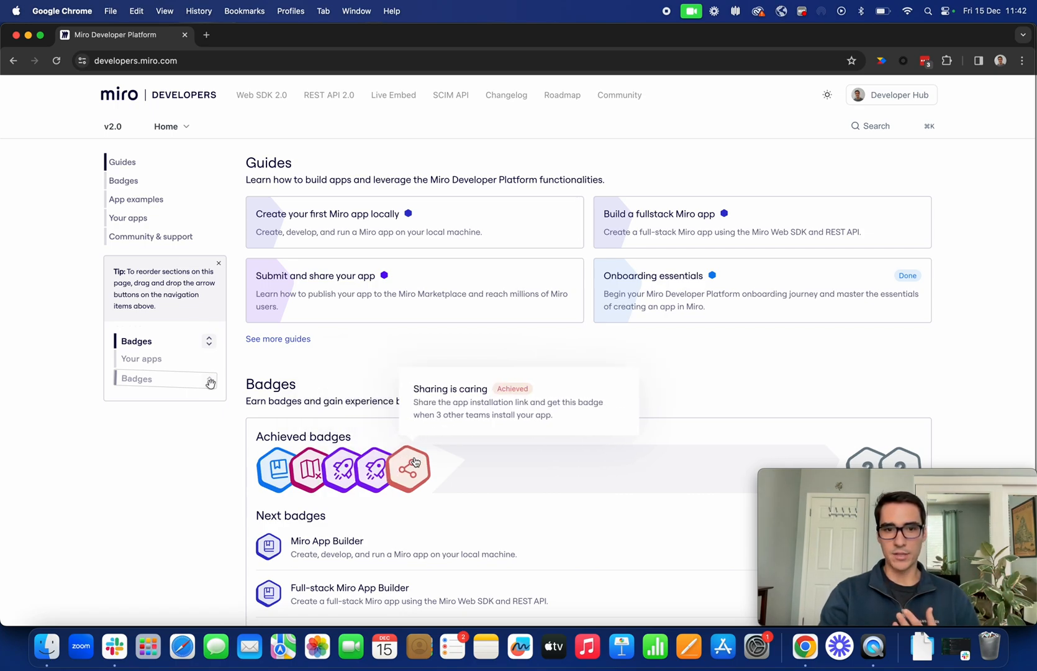
{"action": "mouse_move", "coordinate": [621, 298]}
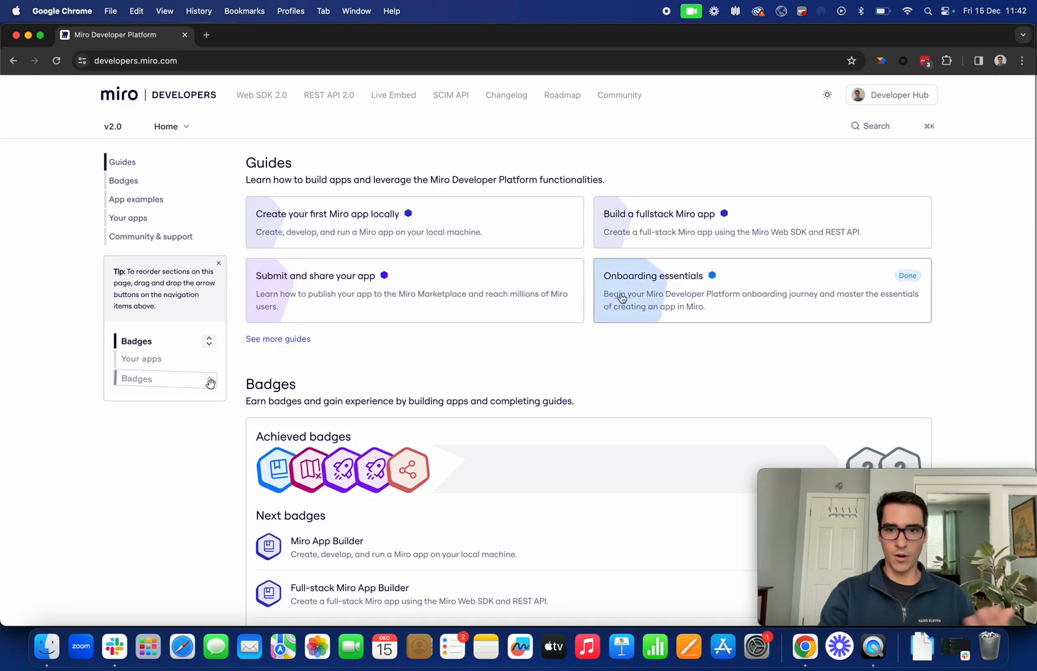
{"action": "mouse_move", "coordinate": [924, 297]}
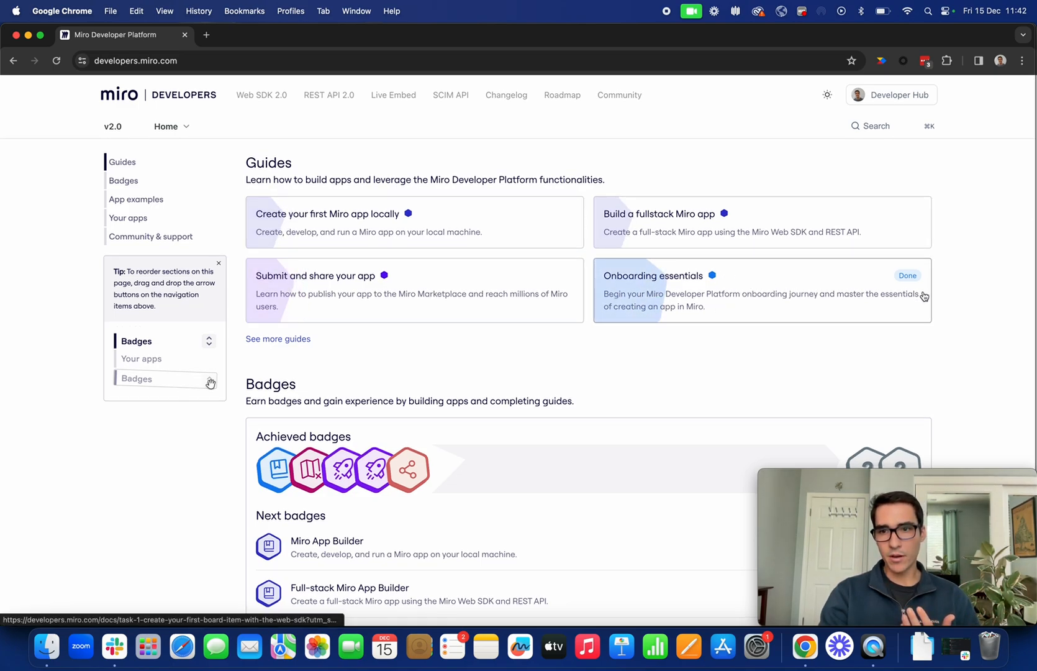
{"action": "mouse_move", "coordinate": [328, 229]}
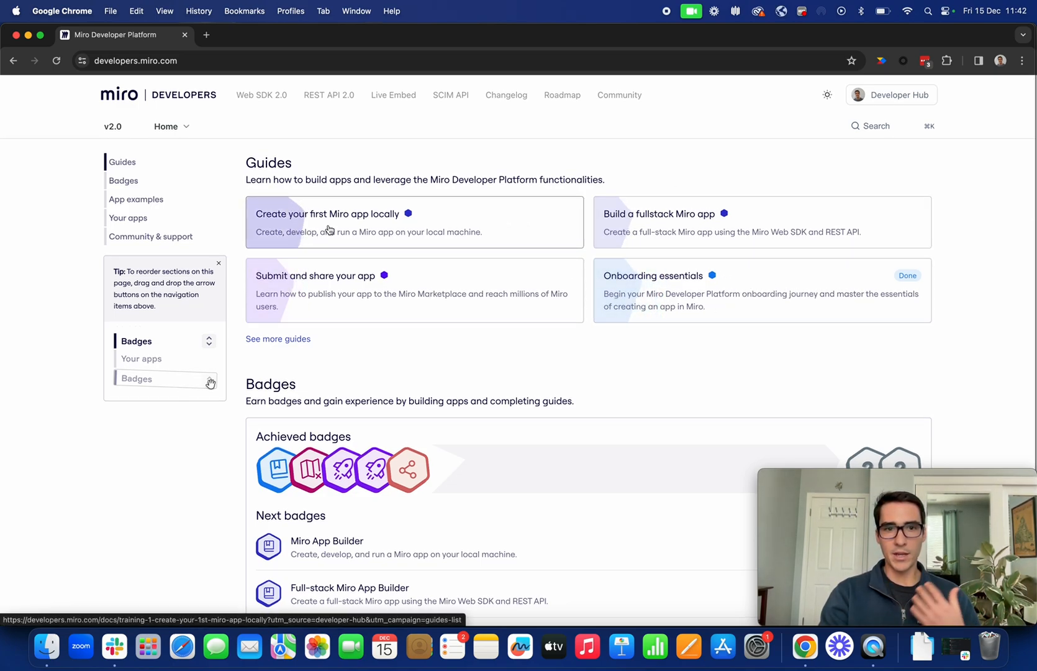
{"action": "mouse_move", "coordinate": [663, 228]}
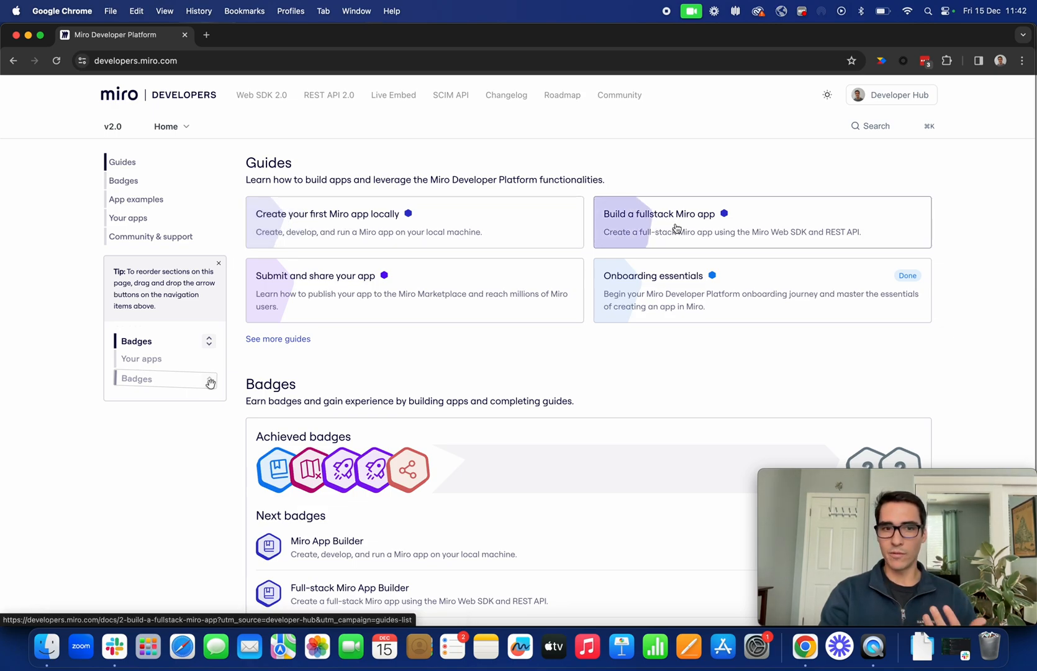
{"action": "mouse_move", "coordinate": [379, 300]}
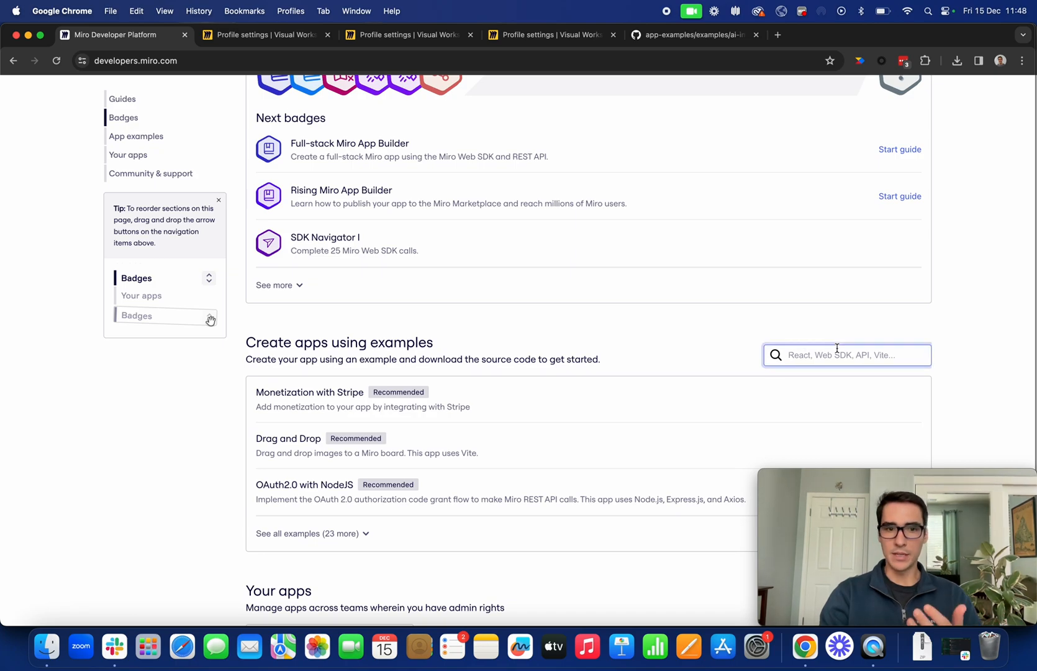
- Filter the examples by "ai" and open the AI Image Generator's GitHub source
{"action": "scroll", "scroll_direction": "down", "scroll_amount": 3}
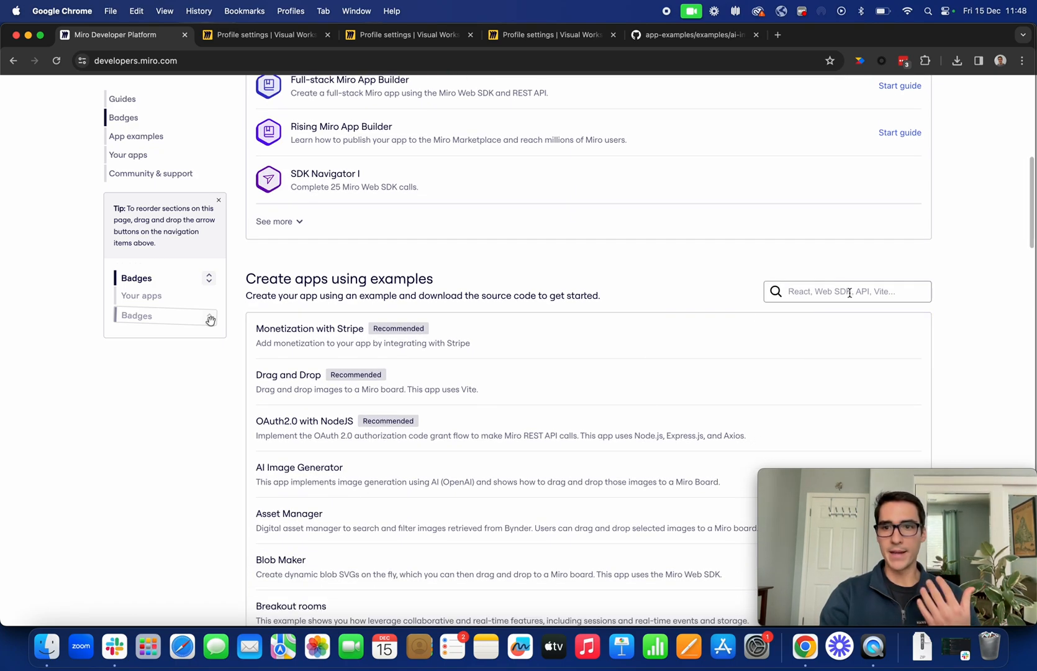
{"action": "type", "text": "ai"}
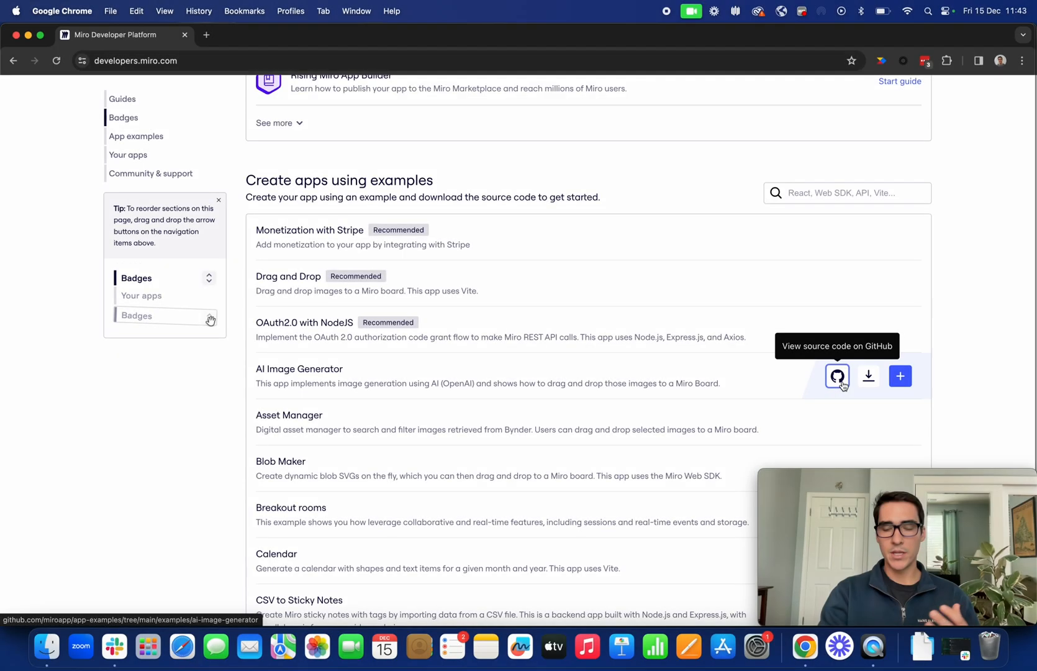
{"action": "left_click", "coordinate": [837, 375]}
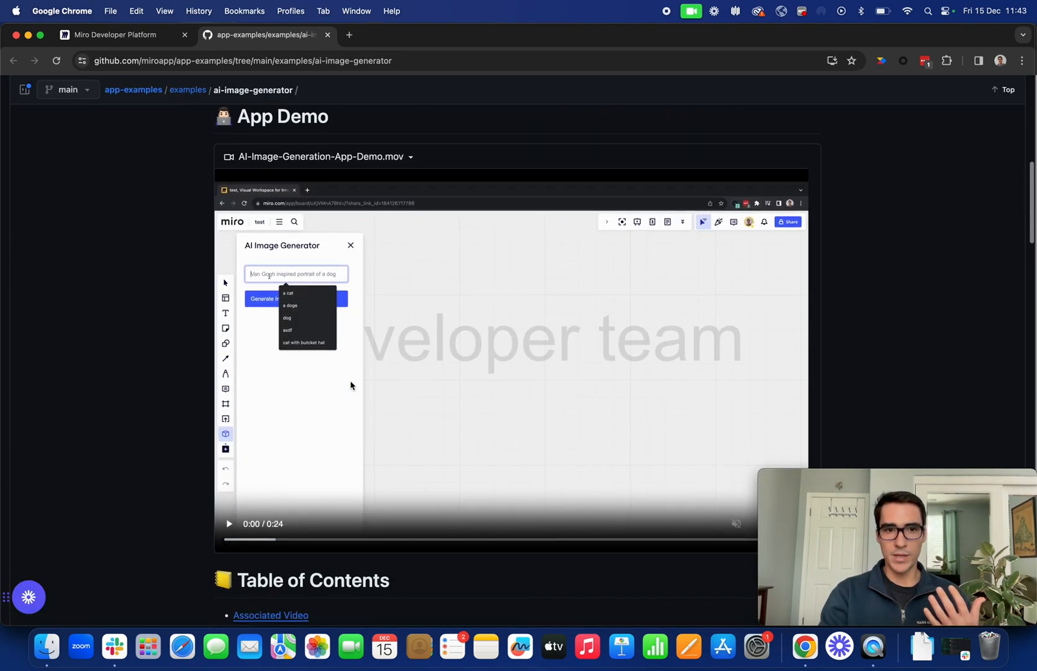
- Play the App Demo video, read the README through 'Run the app locally', and return to the example apps tab
{"action": "left_click", "coordinate": [228, 523]}
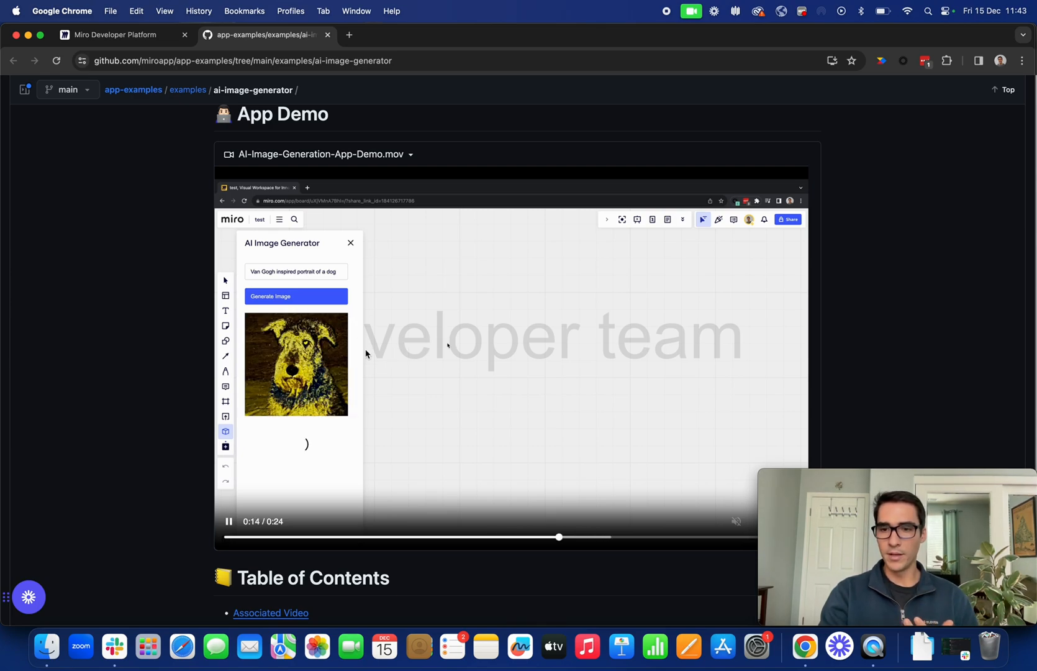
{"action": "scroll", "scroll_direction": "down", "scroll_amount": 3}
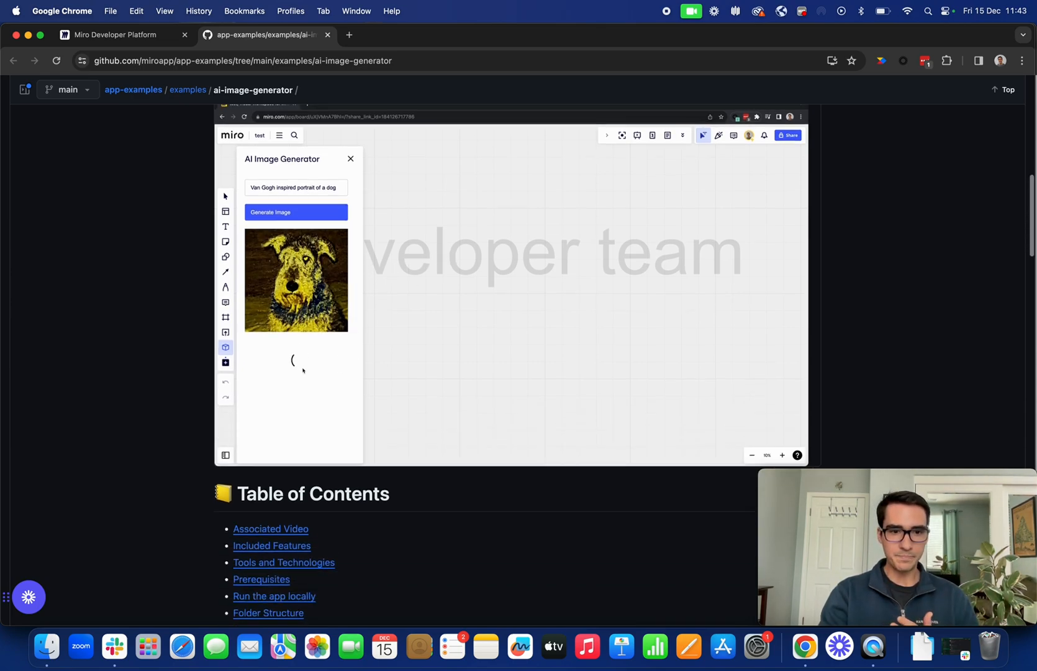
{"action": "scroll", "scroll_direction": "down", "scroll_amount": 3}
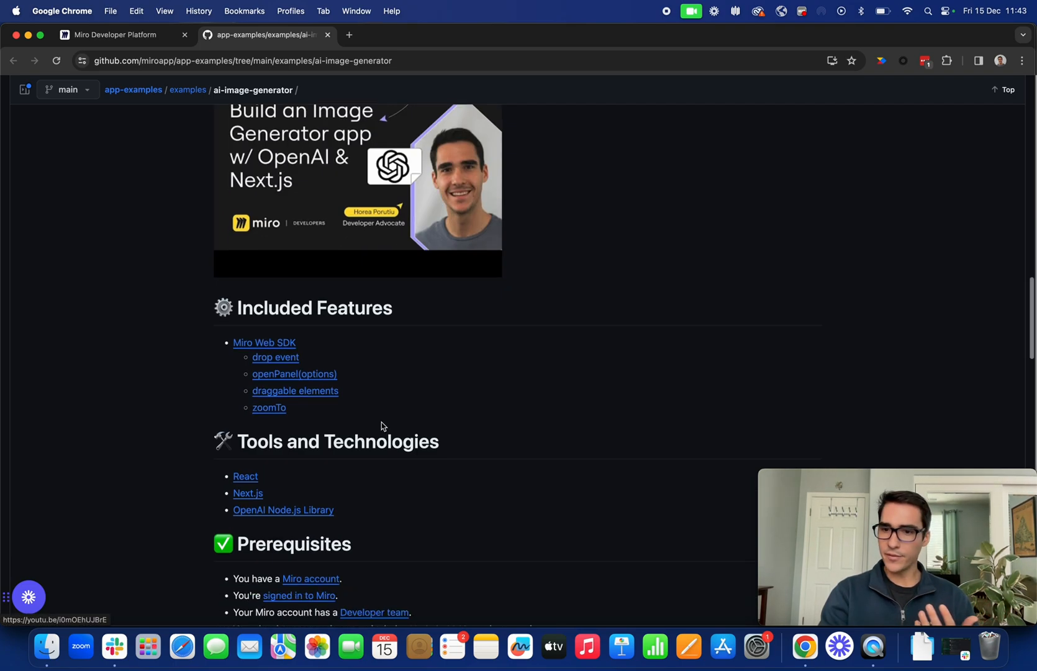
{"action": "scroll", "scroll_direction": "down", "scroll_amount": 3}
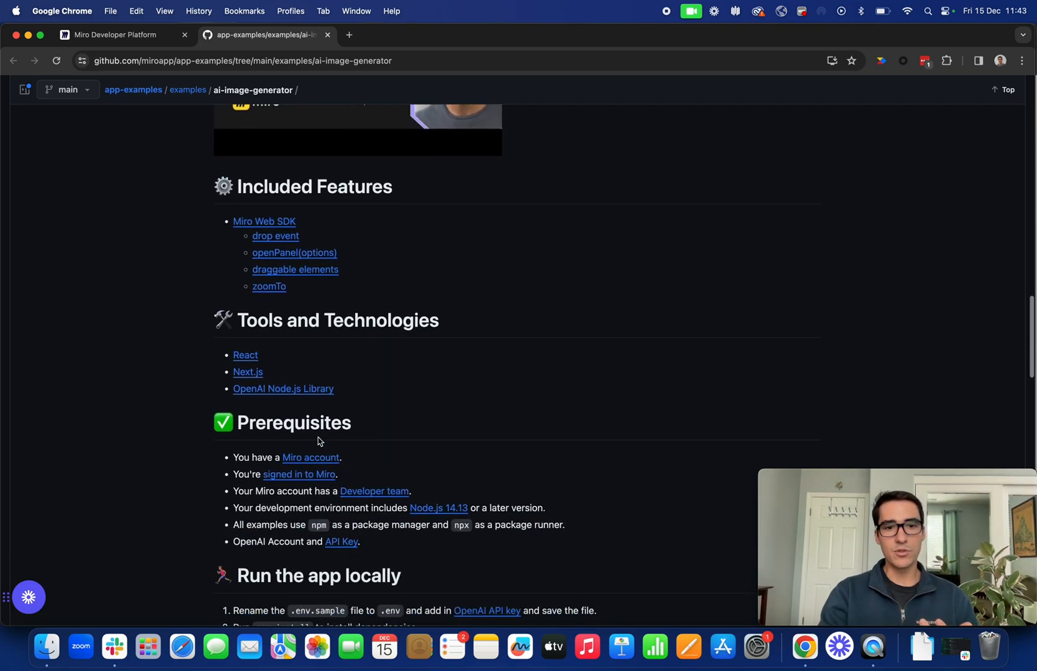
{"action": "scroll", "scroll_direction": "down", "scroll_amount": 3}
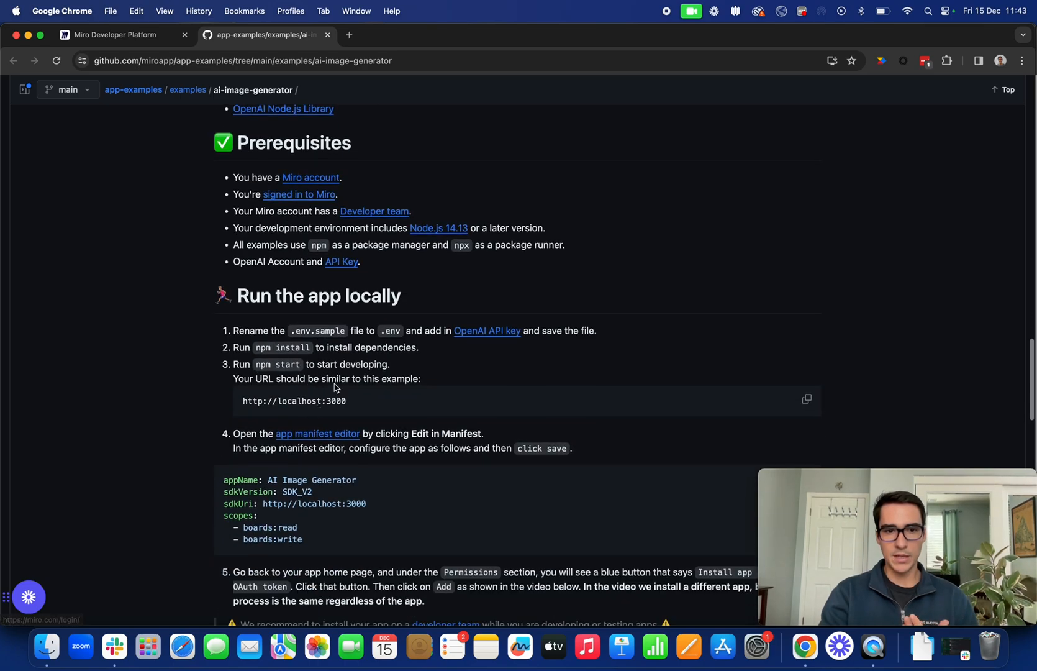
{"action": "scroll", "scroll_direction": "down", "scroll_amount": 3}
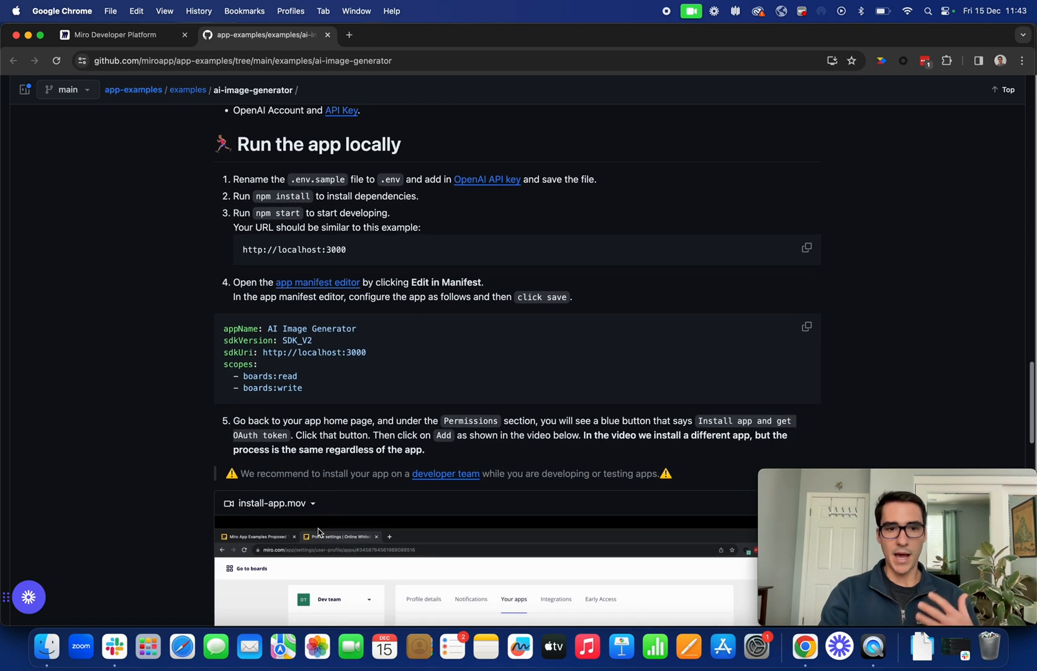
{"action": "scroll", "scroll_direction": "down", "scroll_amount": 3}
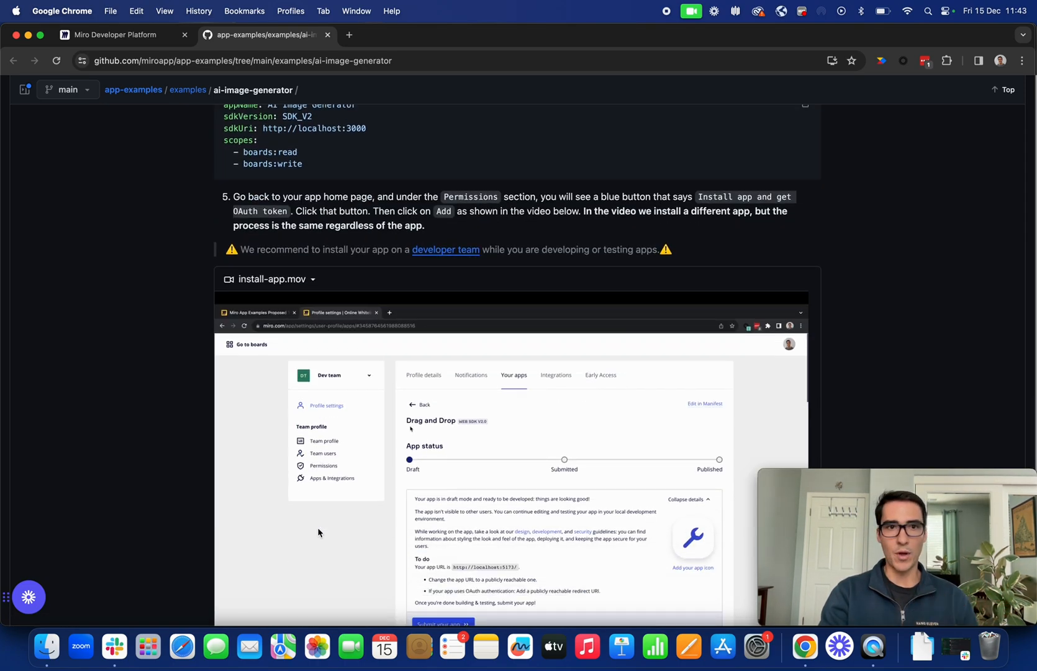
{"action": "left_click", "coordinate": [123, 34]}
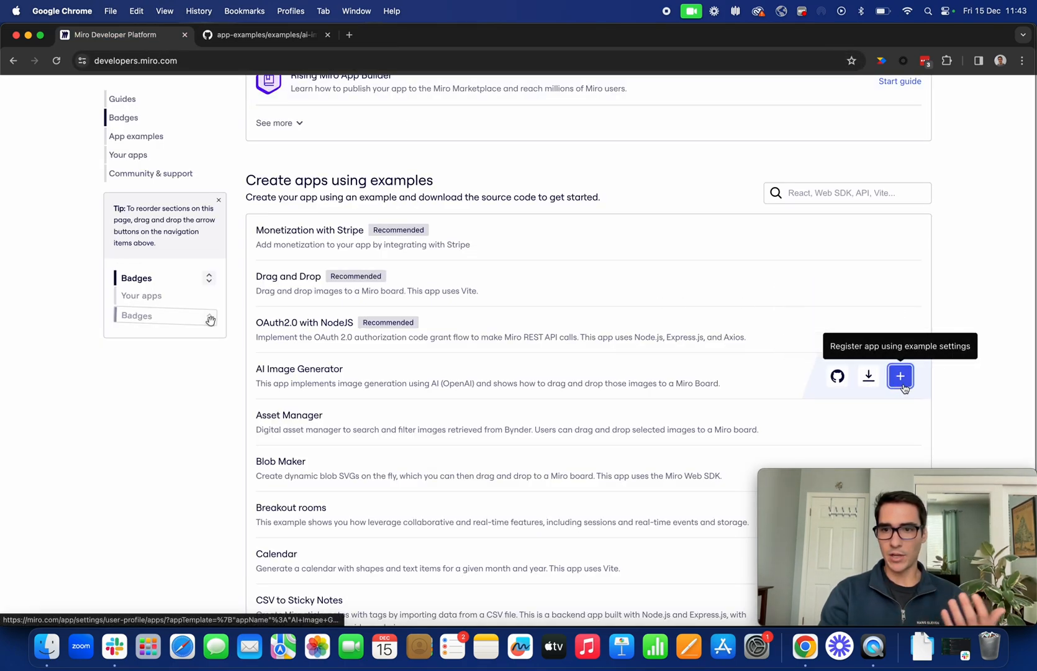
- Register an AI Image Generator app in the Dev team from the example's settings
{"action": "left_click", "coordinate": [901, 375]}
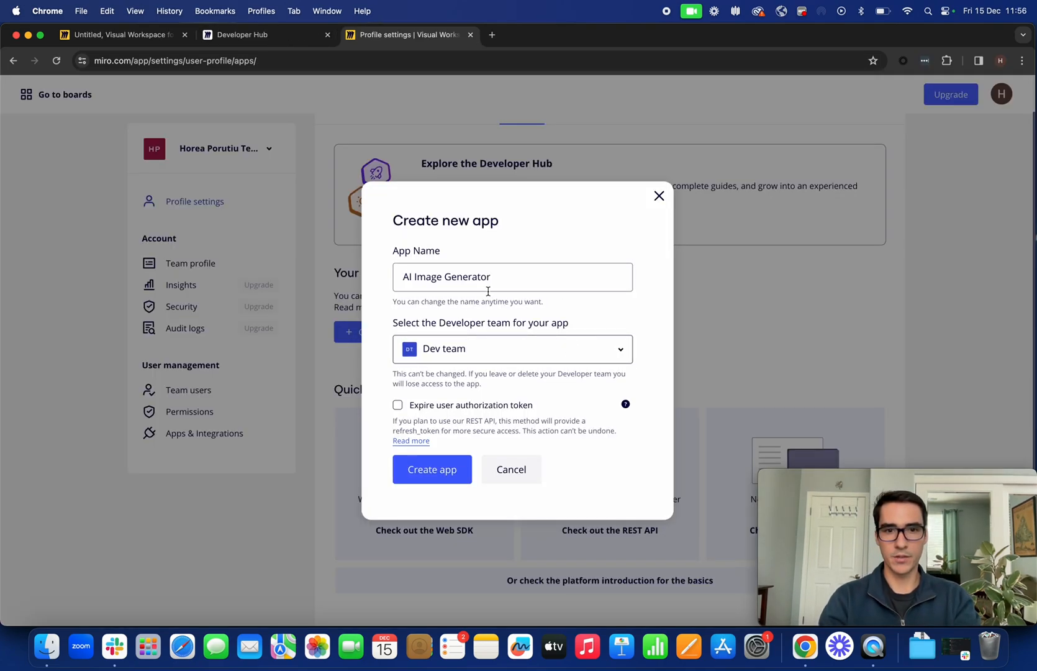
{"action": "left_click", "coordinate": [512, 277]}
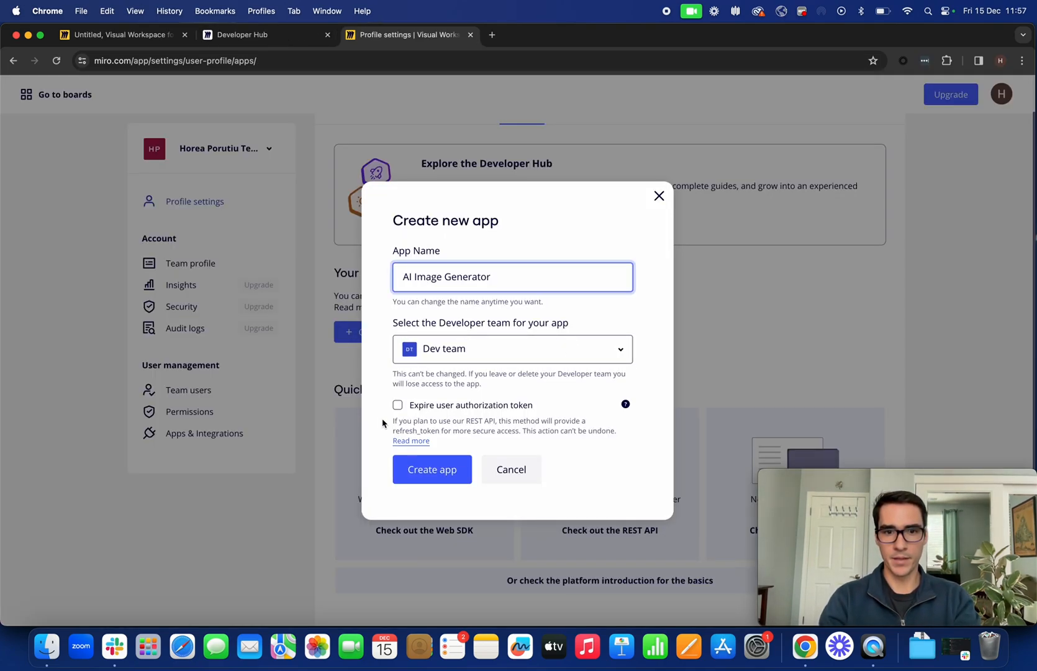
{"action": "left_click", "coordinate": [433, 469]}
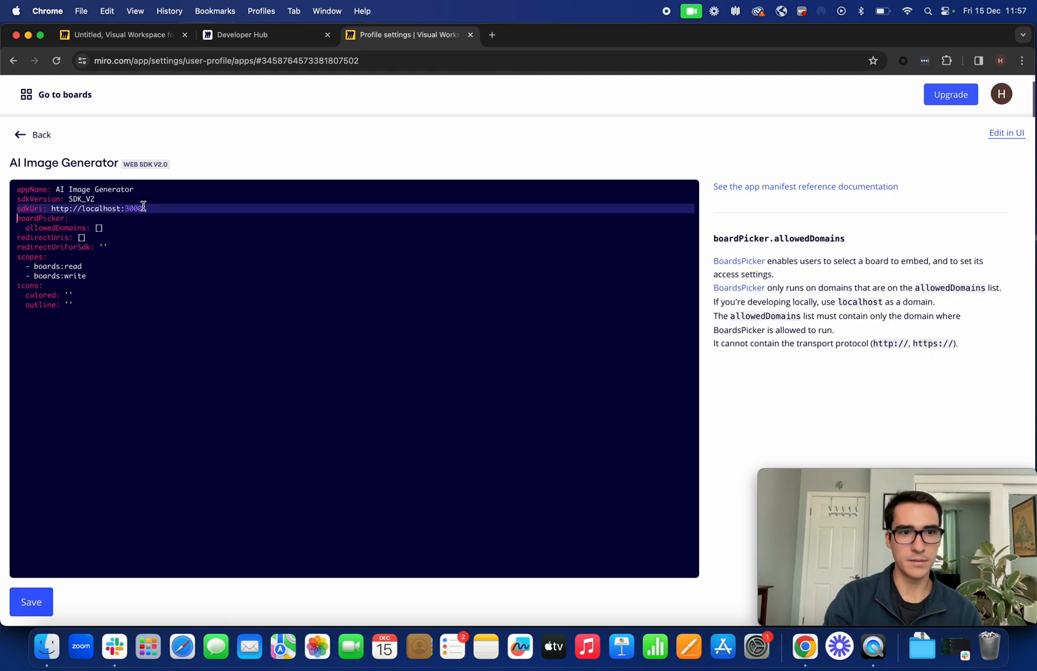
{"action": "mouse_move", "coordinate": [99, 544]}
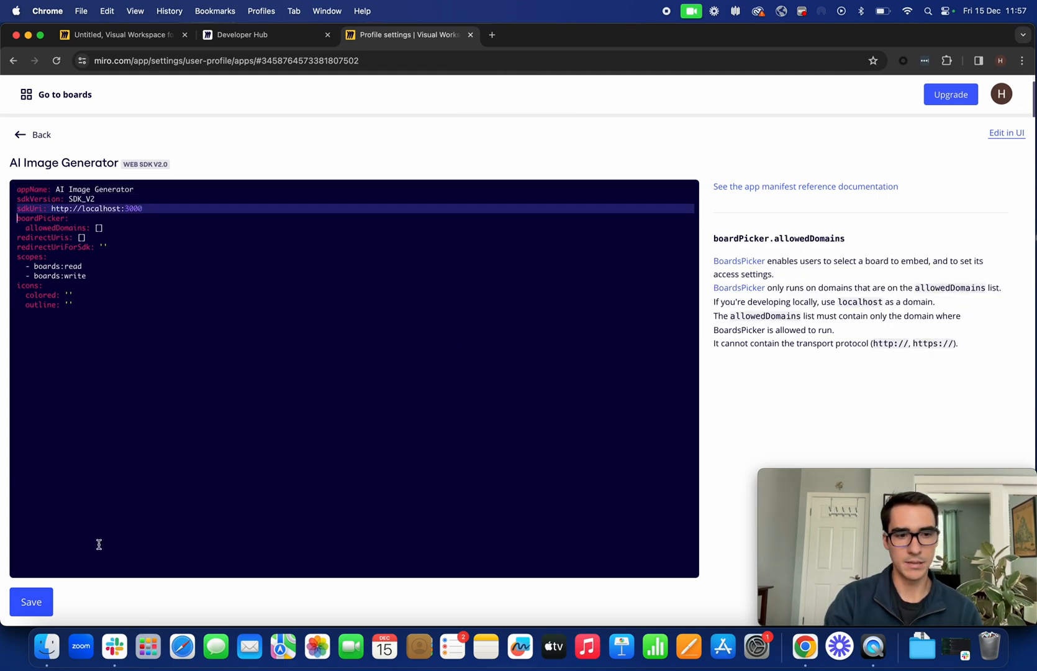